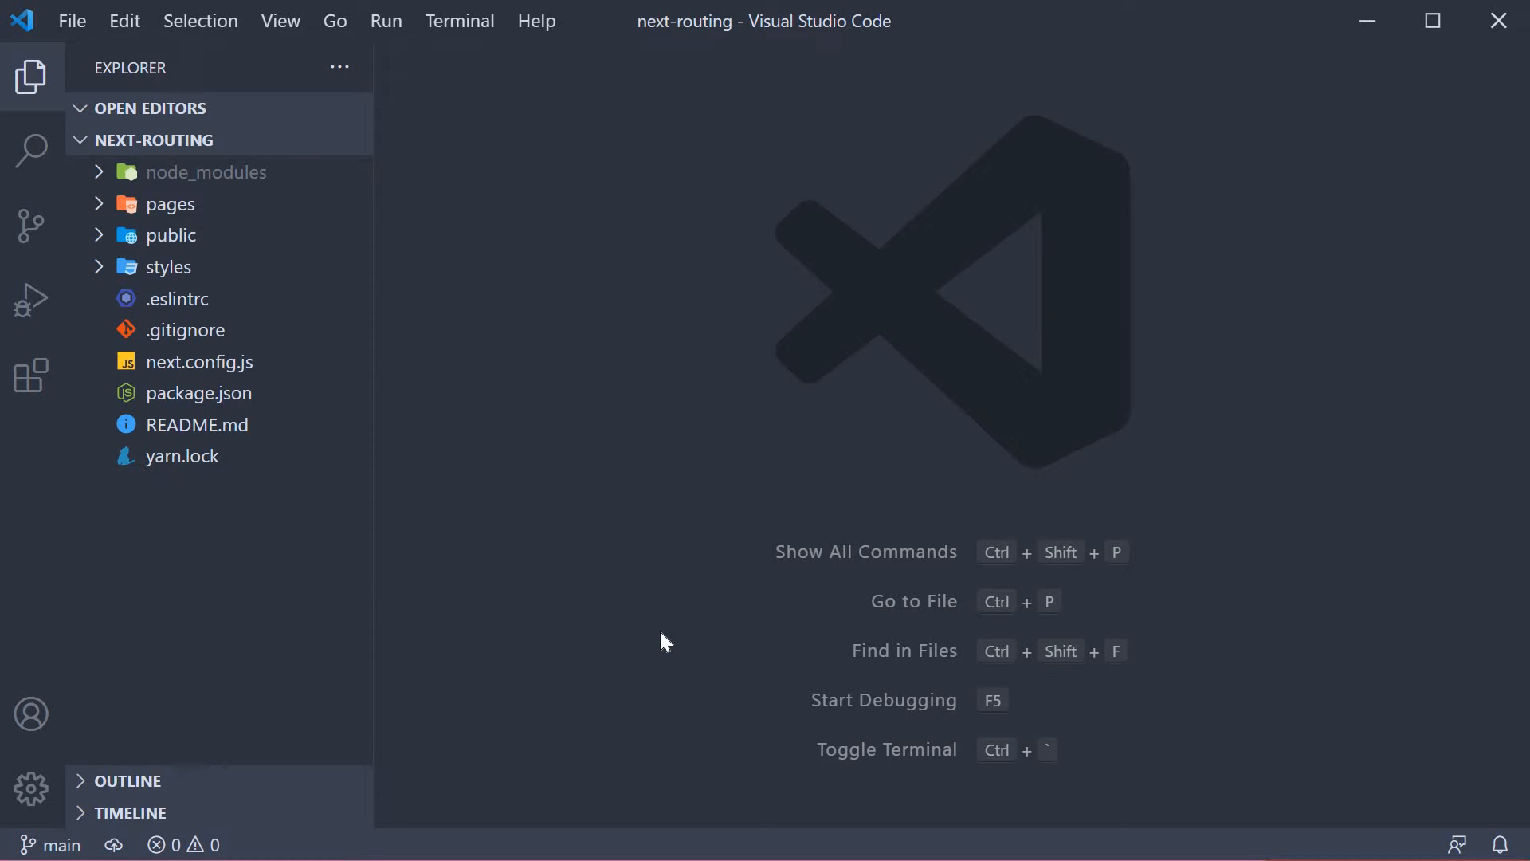
{"action": "mouse_move", "coordinate": [668, 639]}
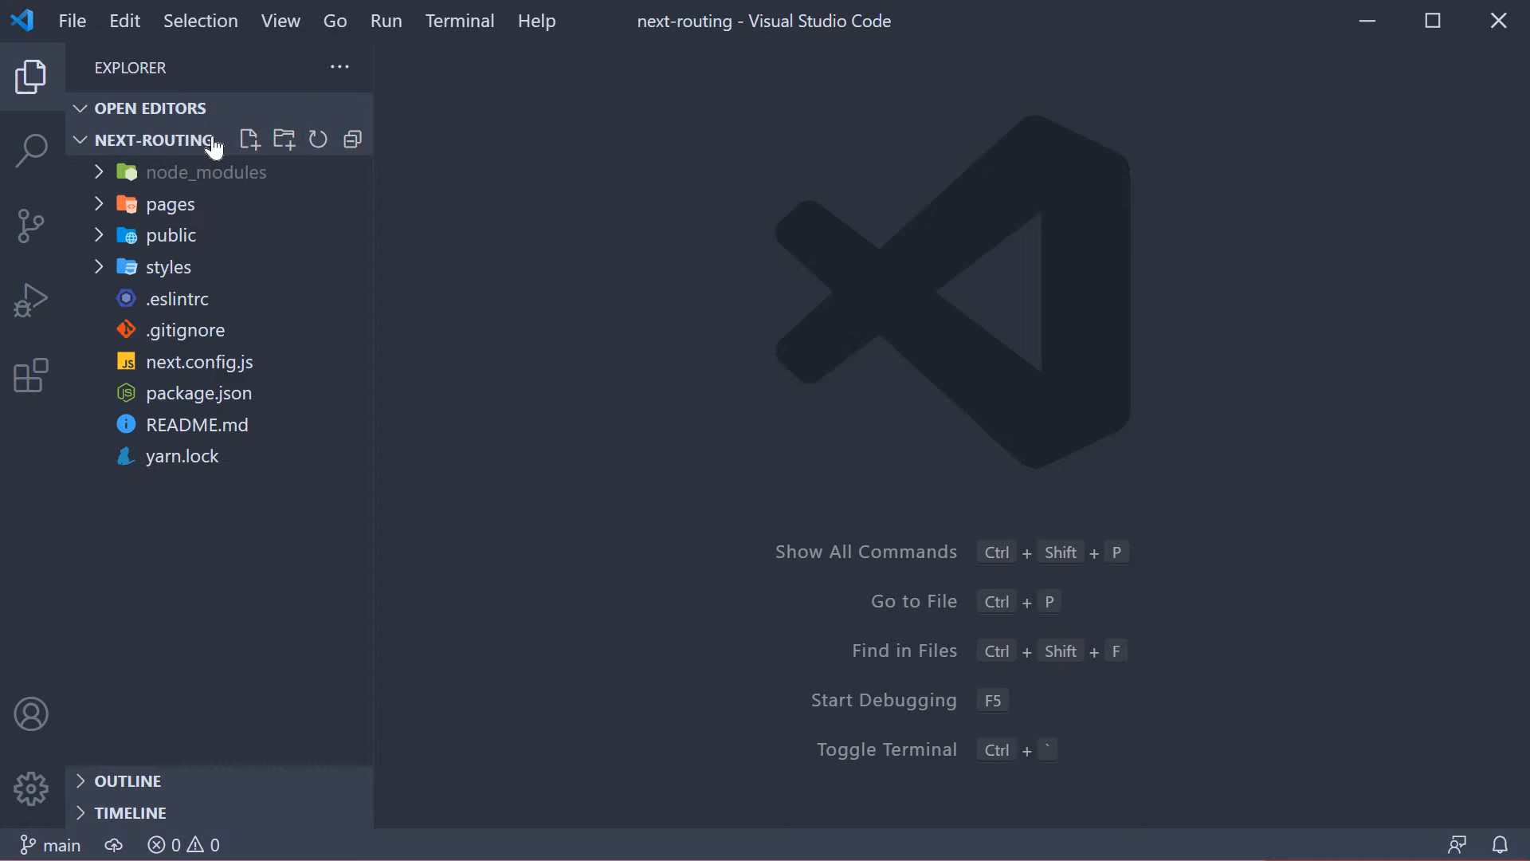
{"action": "mouse_move", "coordinate": [166, 140]}
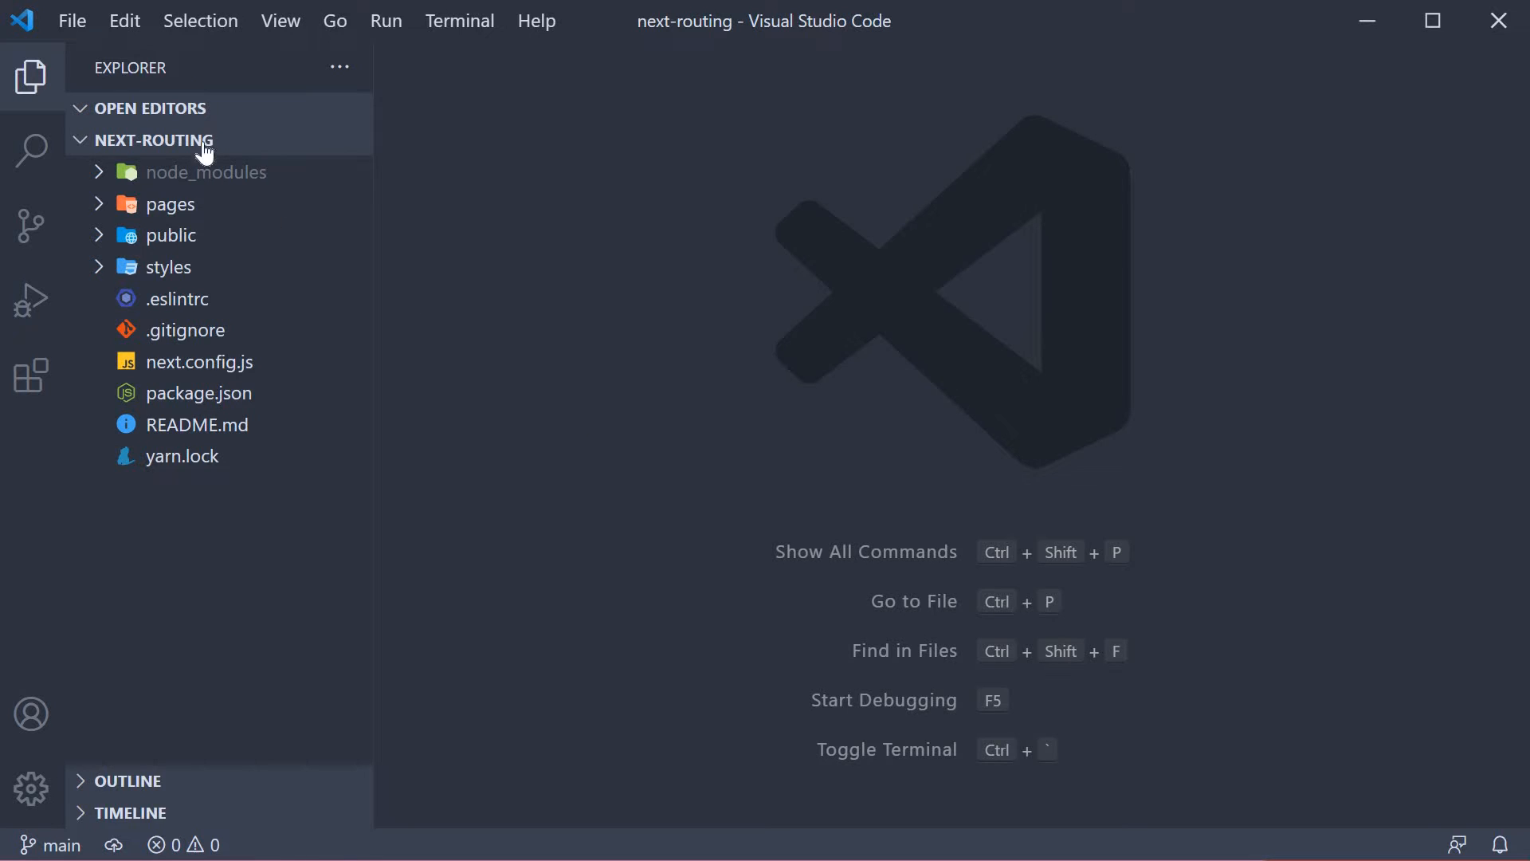
{"action": "mouse_move", "coordinate": [205, 140]}
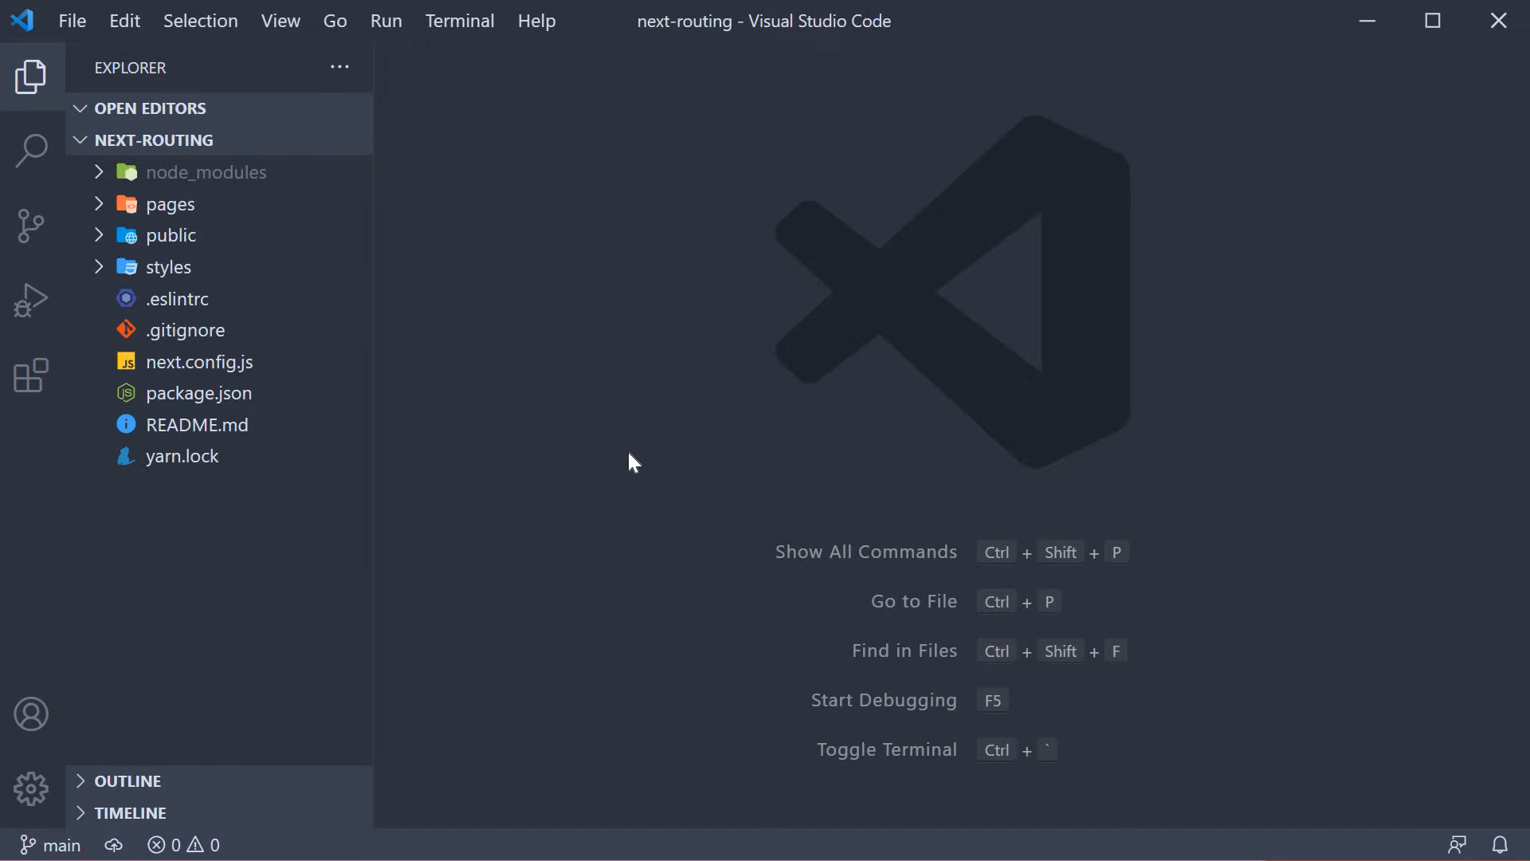
{"action": "mouse_move", "coordinate": [324, 507]}
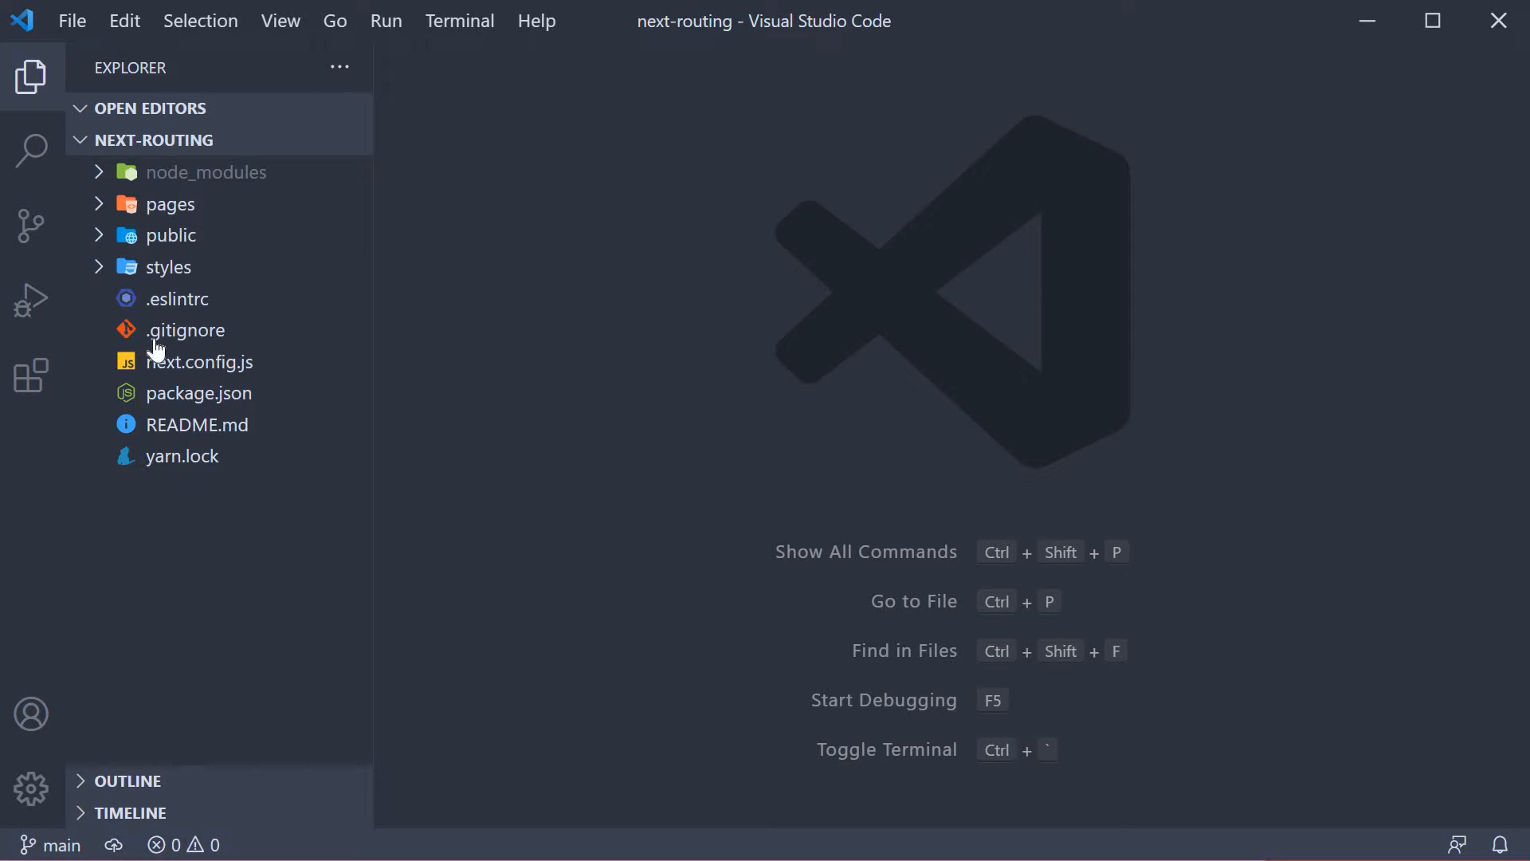
Delete the api folder and index.js from pages, briefly viewing _app.js before closing it
{"action": "left_click", "coordinate": [171, 204]}
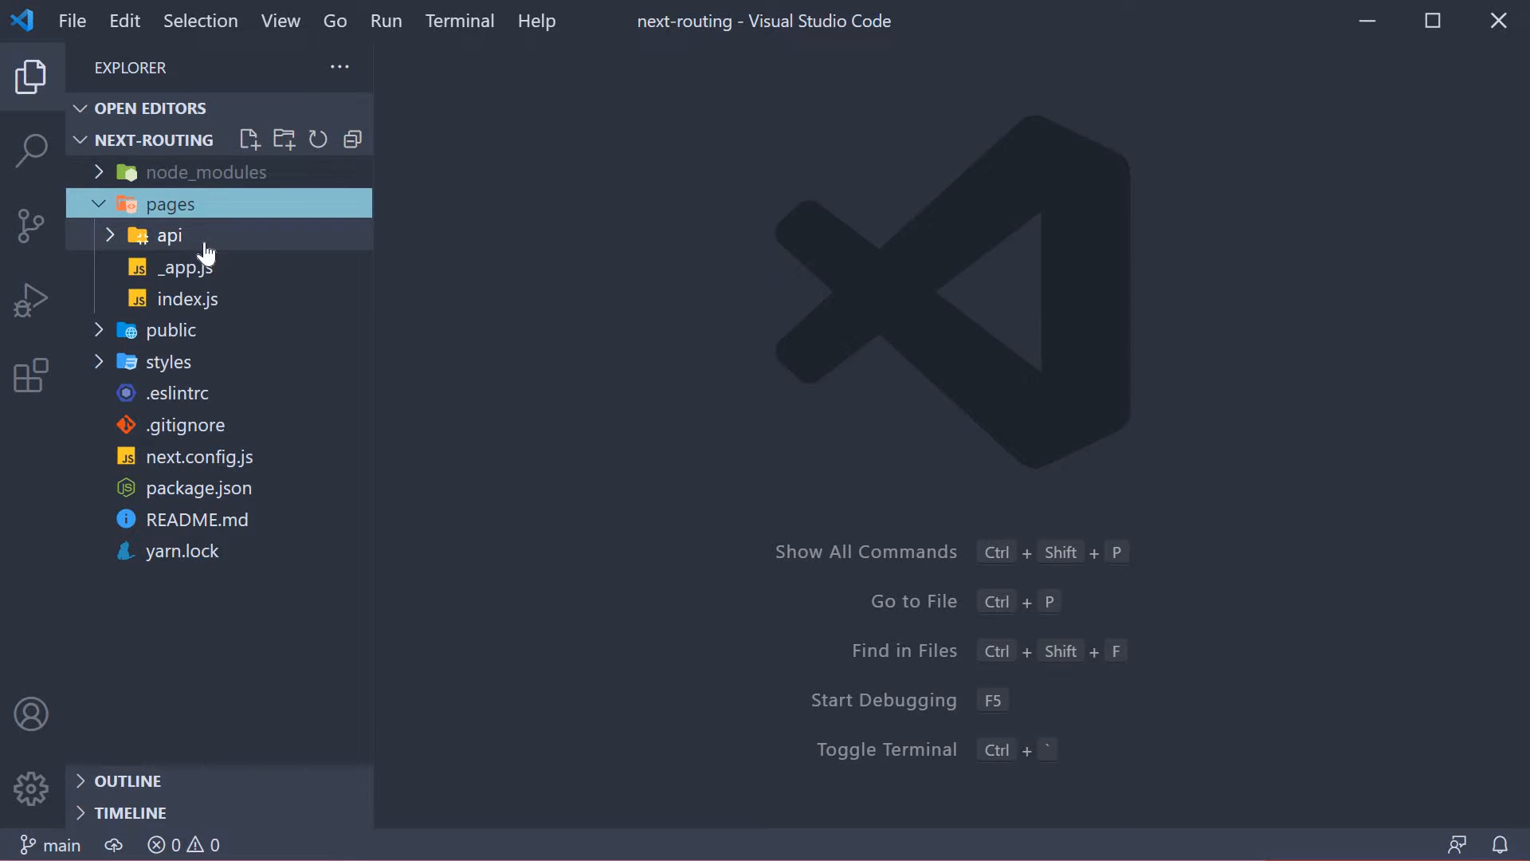
{"action": "right_click", "coordinate": [170, 235]}
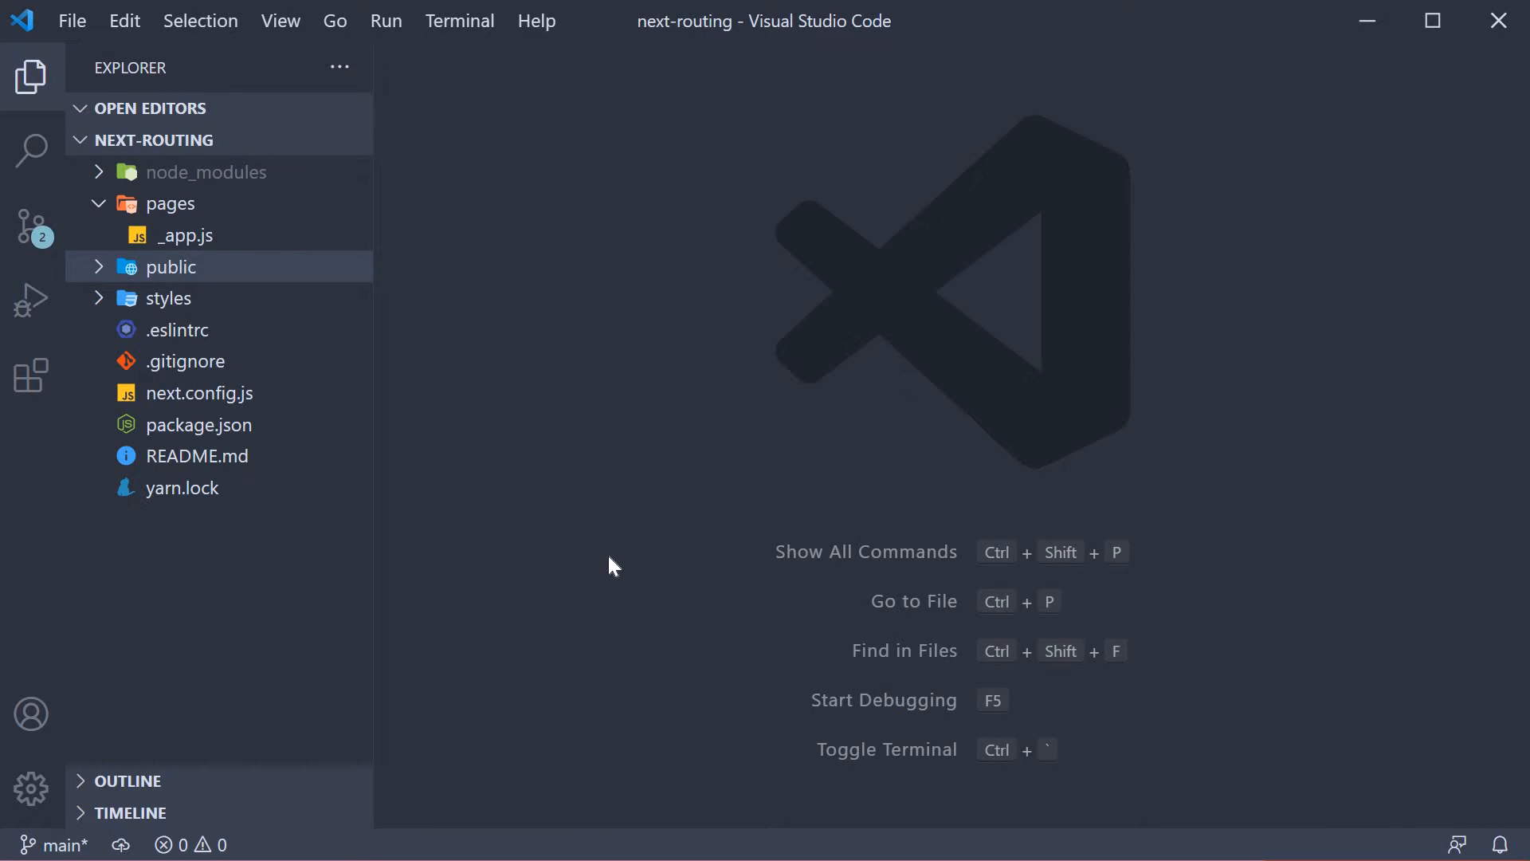
{"action": "double_click", "coordinate": [185, 235]}
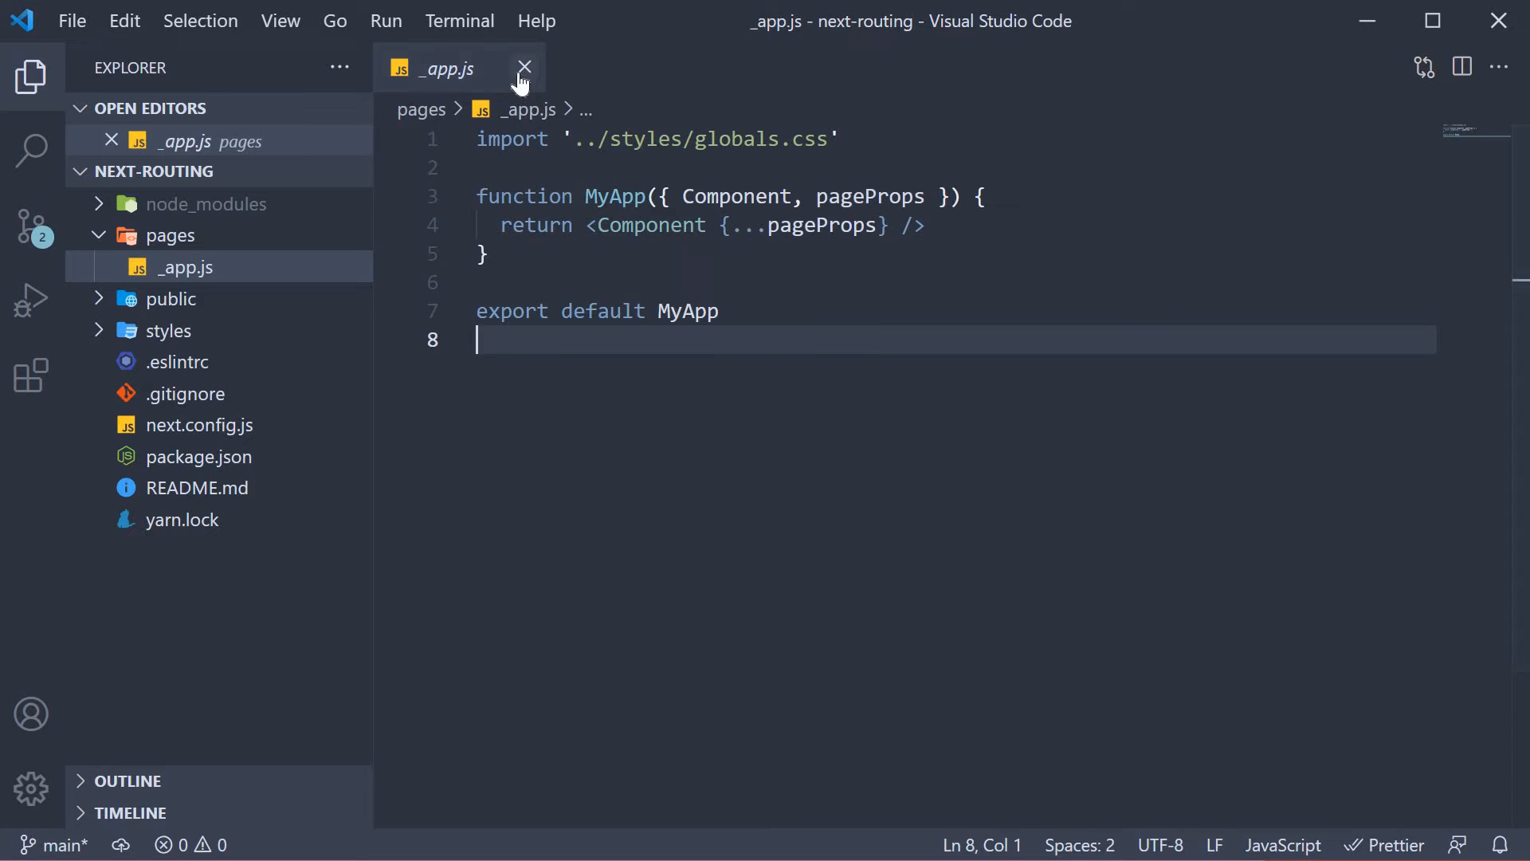
{"action": "left_click", "coordinate": [524, 69]}
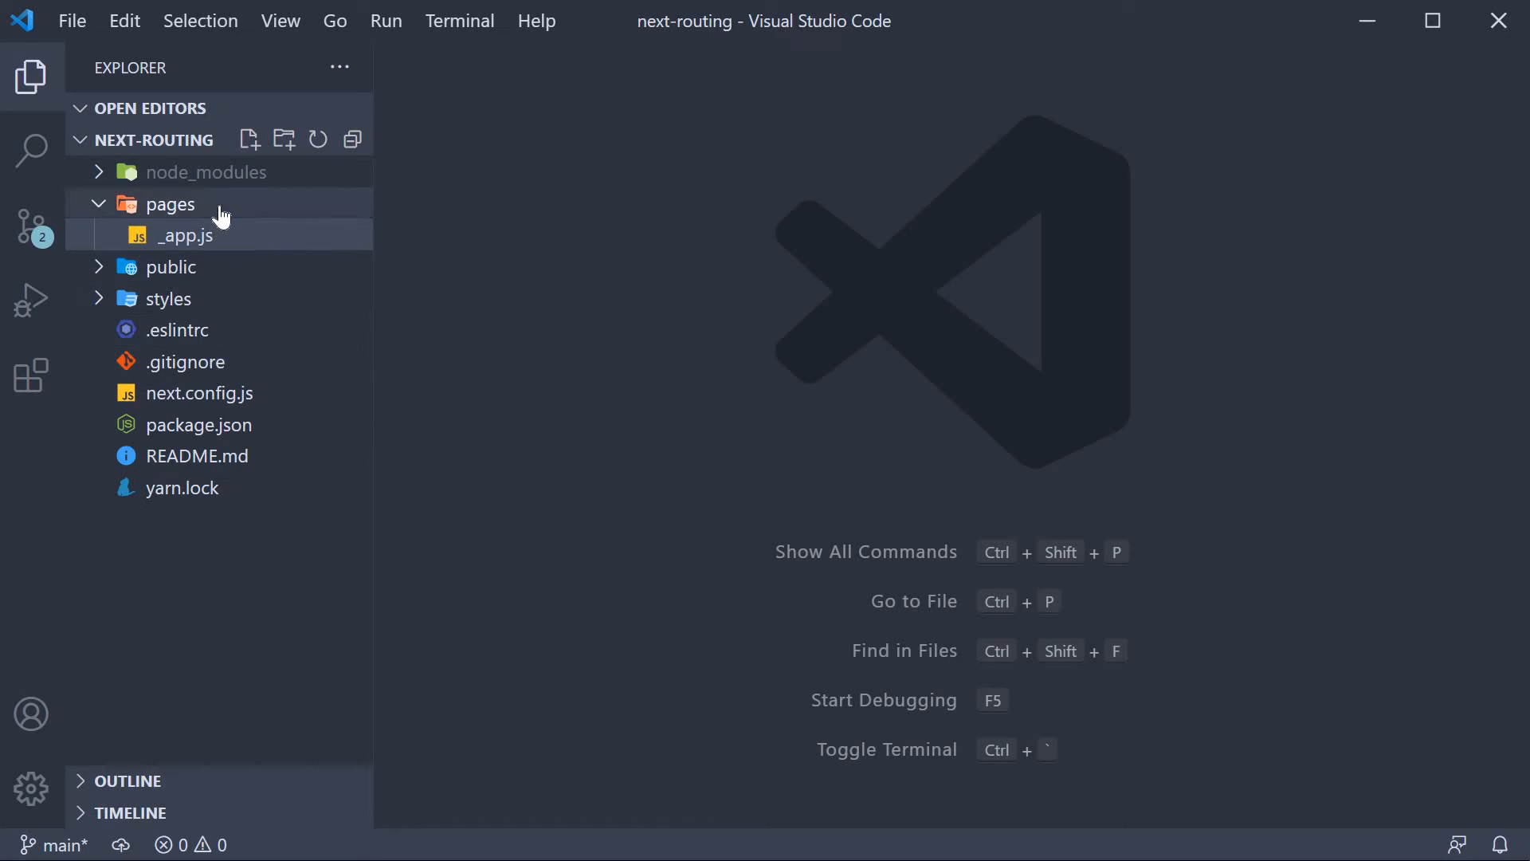
Create a new file named index.js inside the pages folder
{"action": "left_click", "coordinate": [171, 204]}
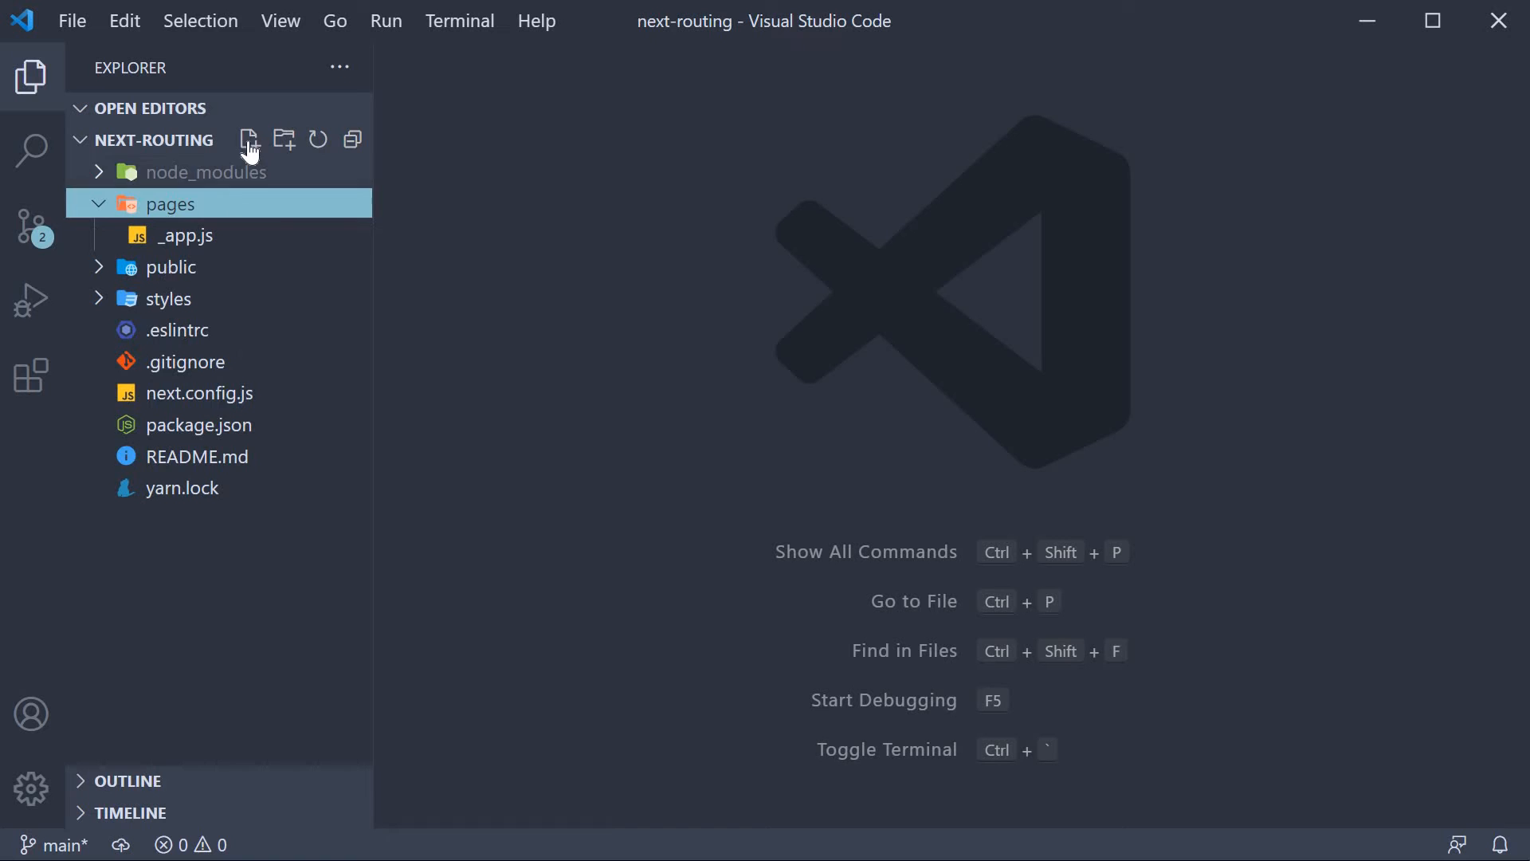
{"action": "left_click", "coordinate": [249, 140]}
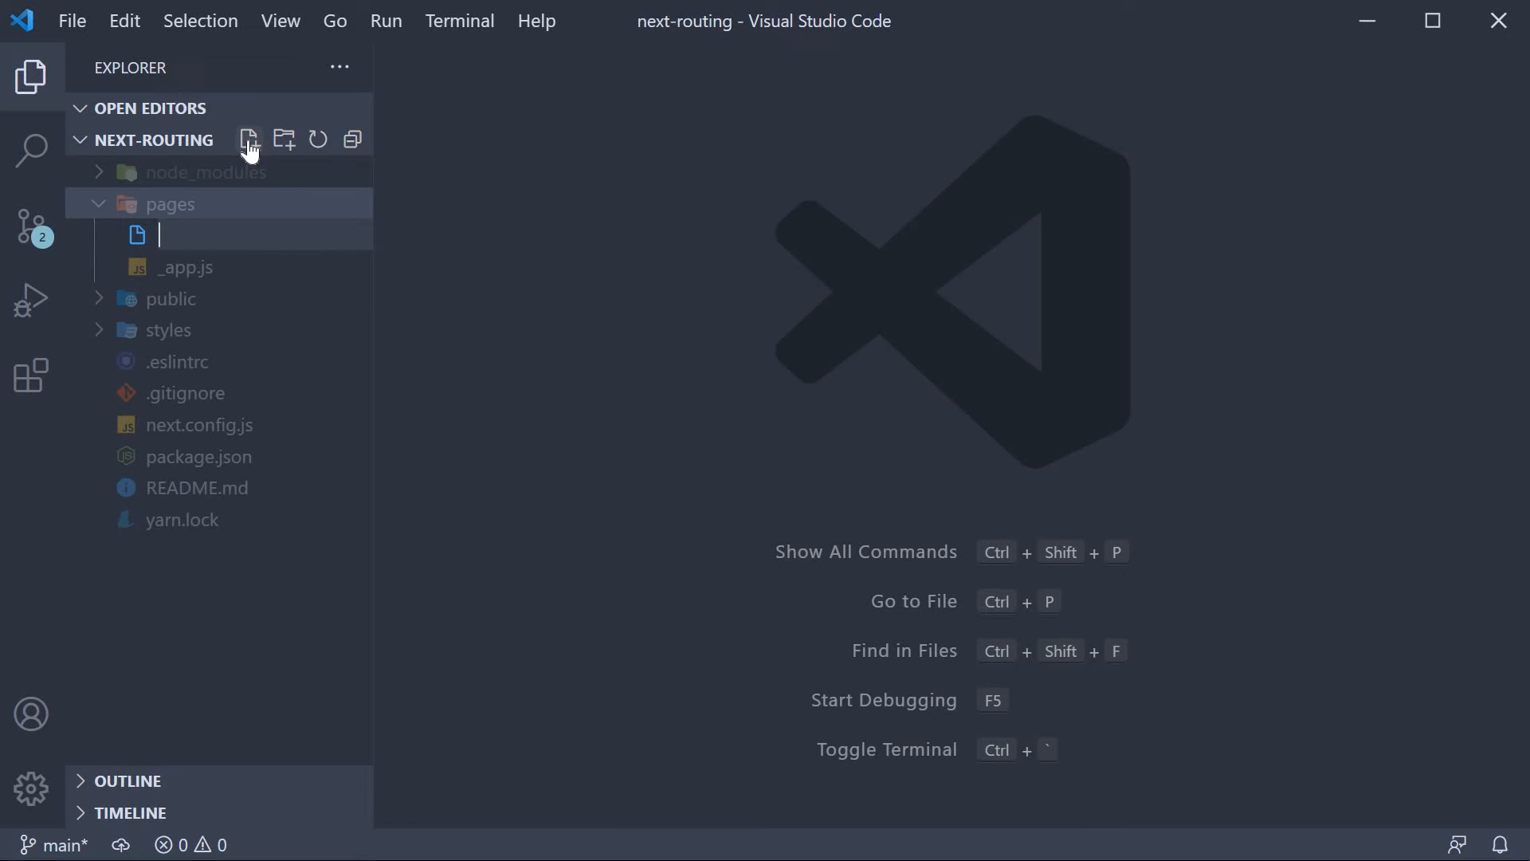
{"action": "type", "text": "index.js"}
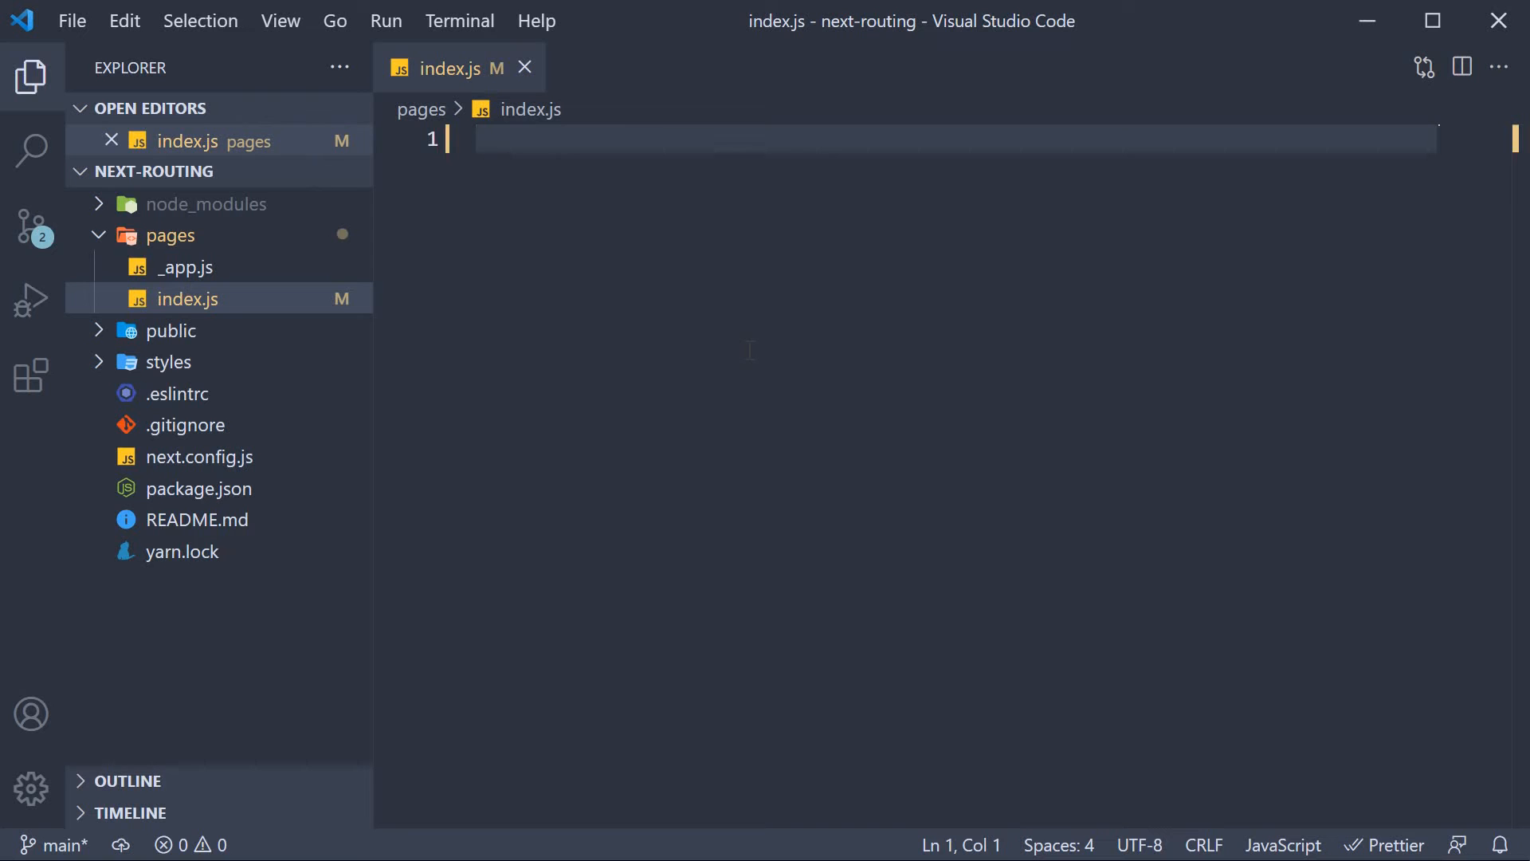
Write a Home function returning <h1>Home Page</h1> and export it as default
{"action": "type", "text": "function Home() {"}
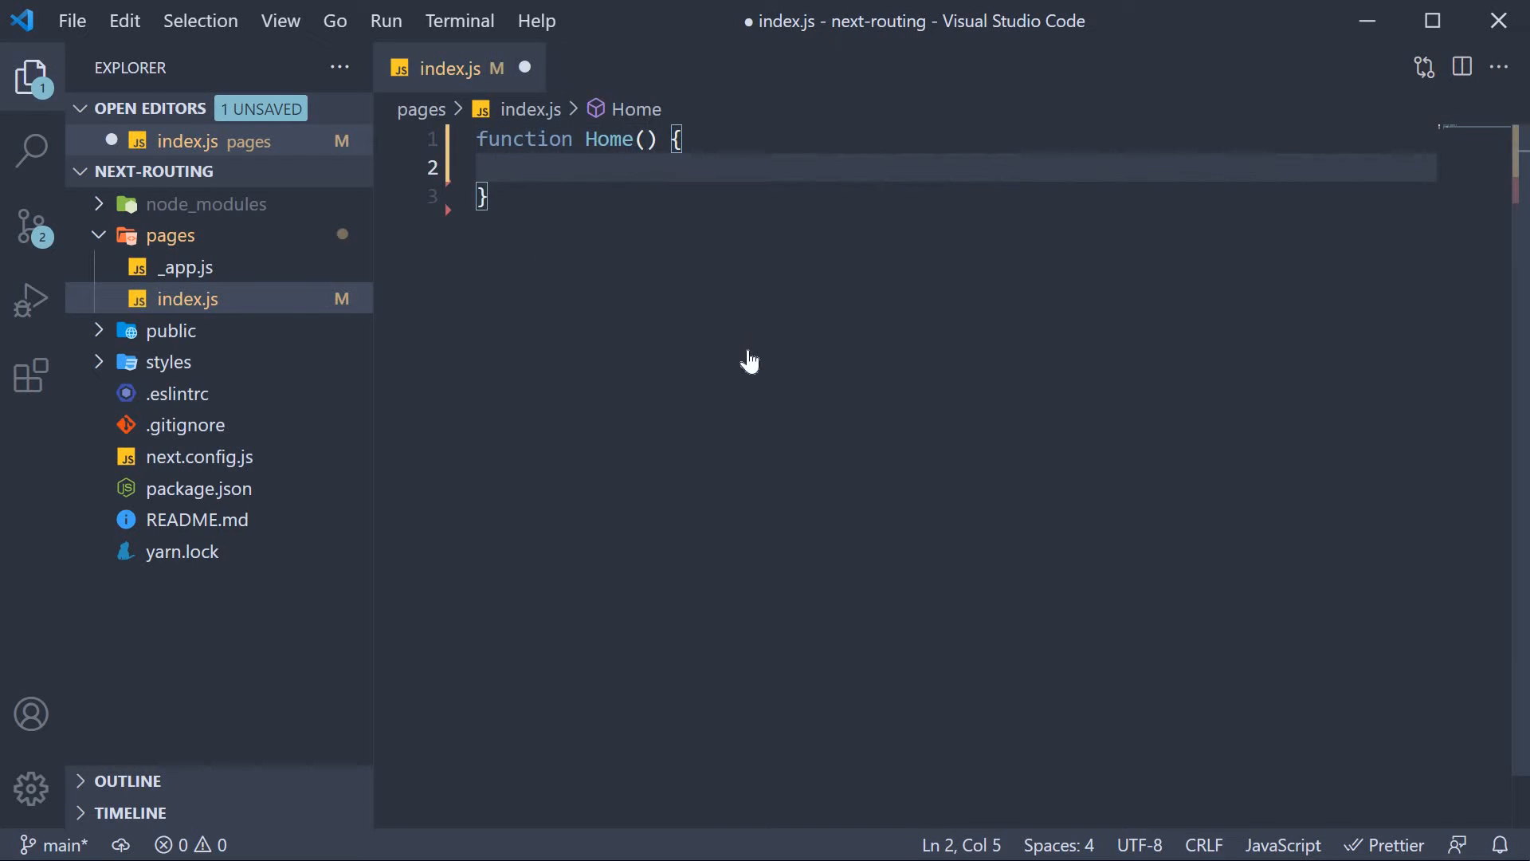
{"action": "type", "text": "return <h1></h1>"}
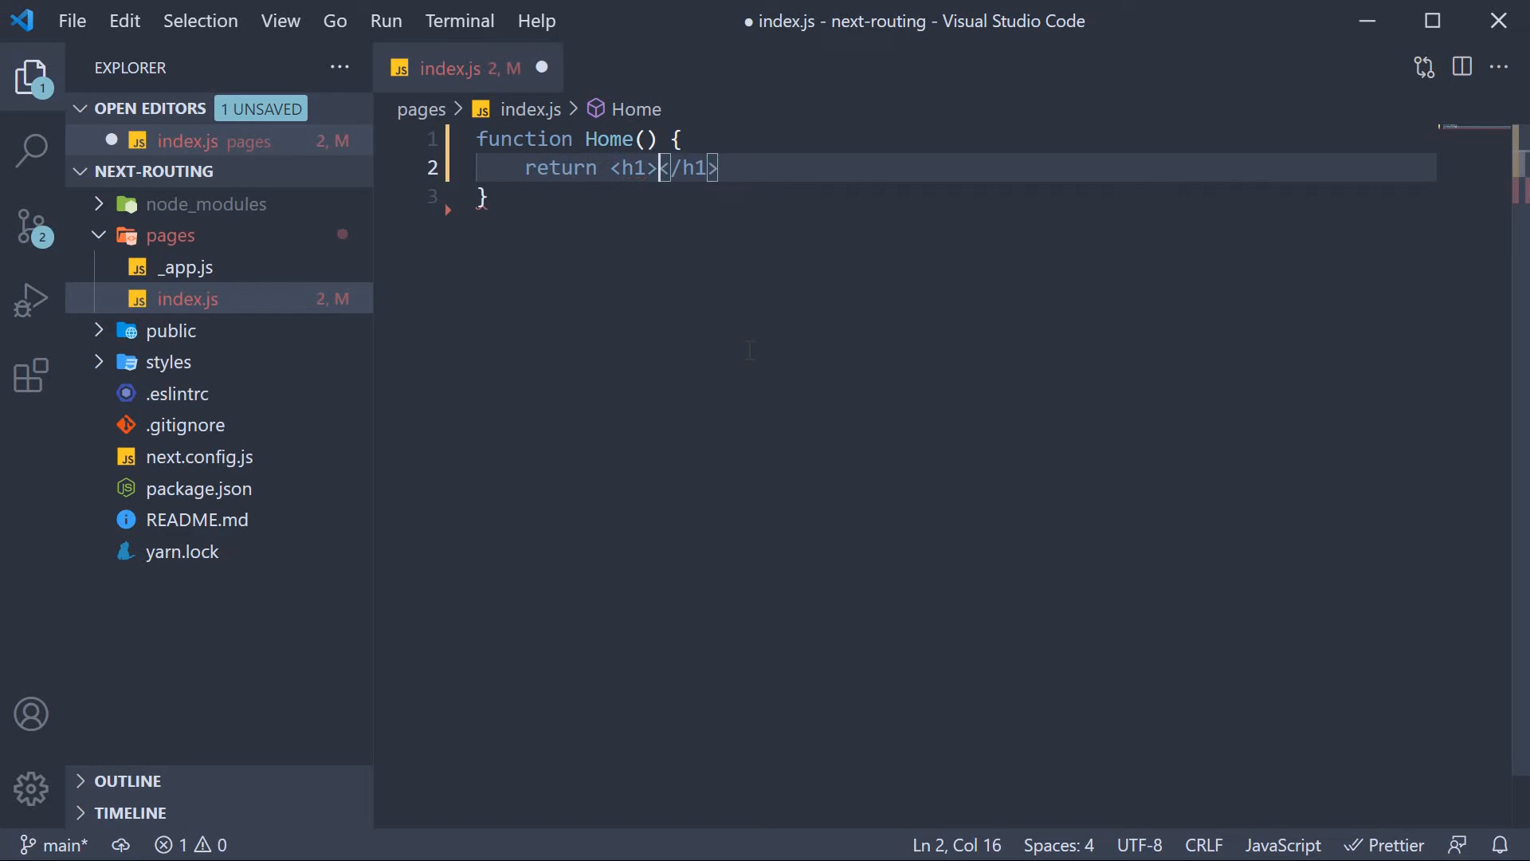
{"action": "type", "text": "Home Pag"}
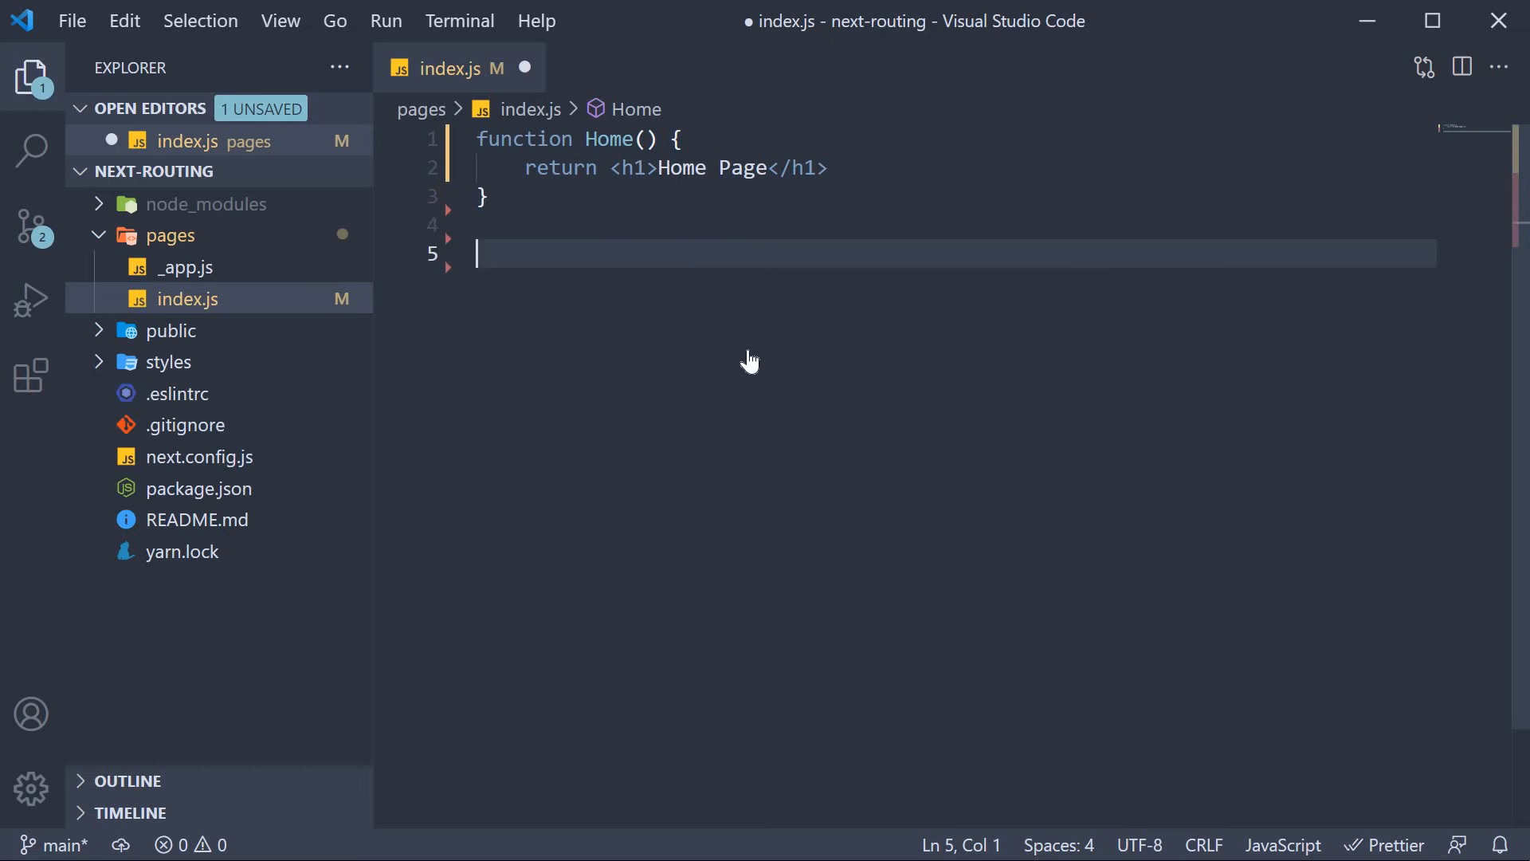
{"action": "type", "text": "export default"}
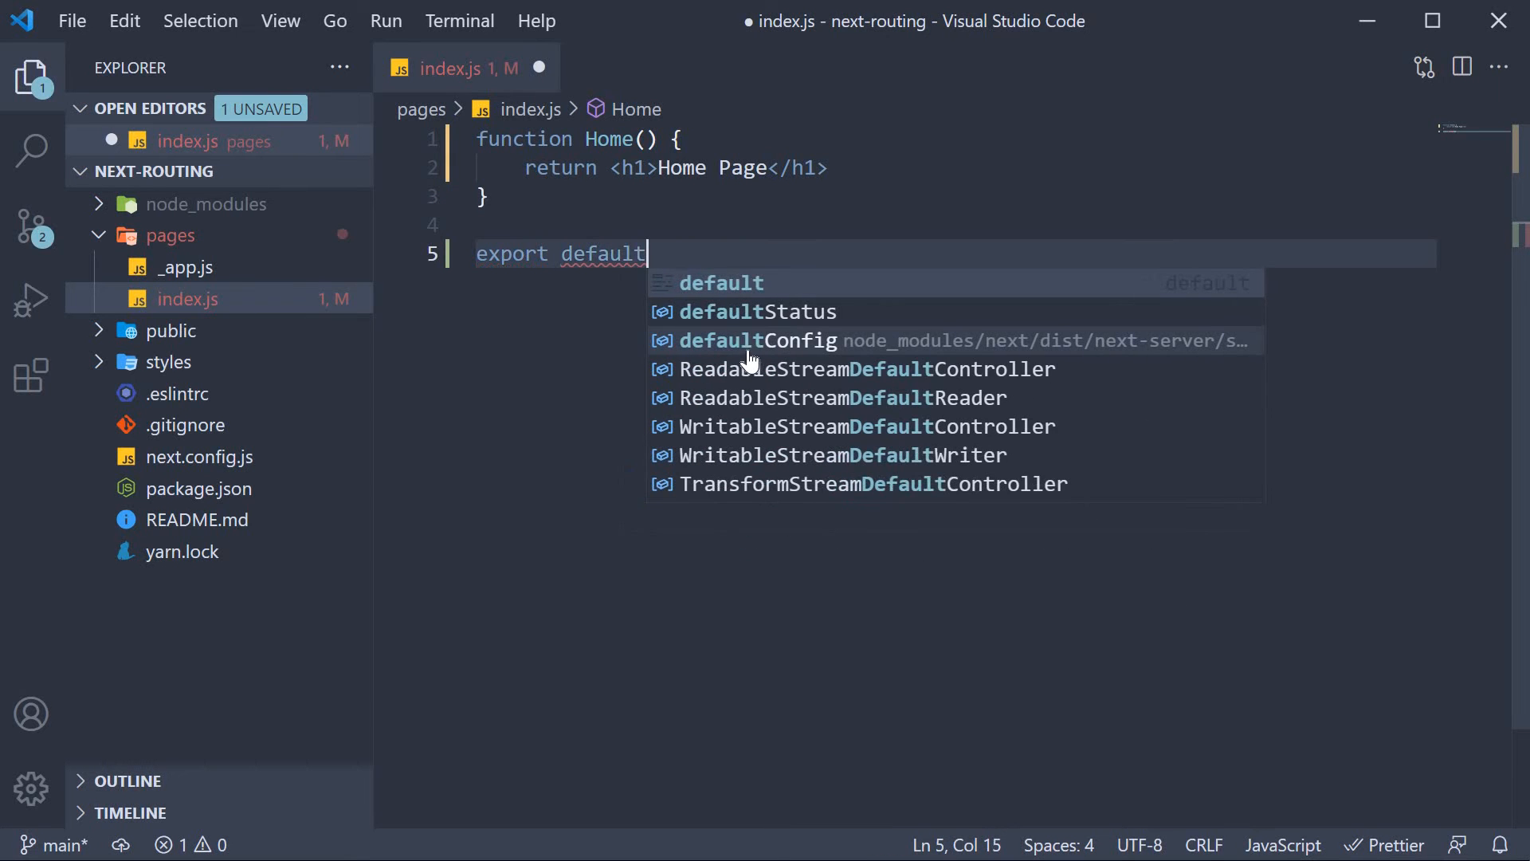
{"action": "type", "text": "Home"}
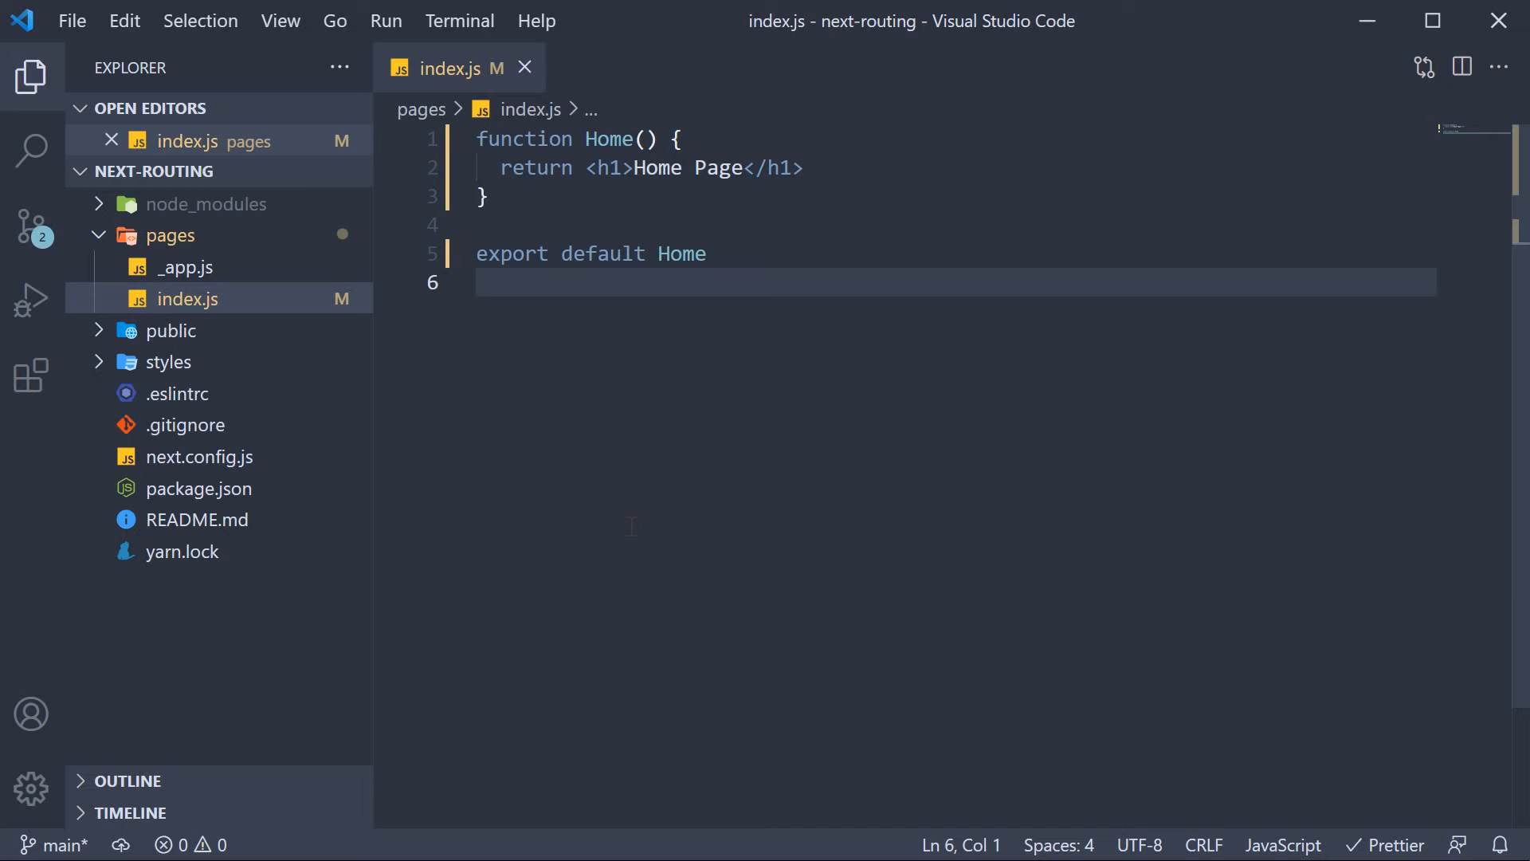
Run yarn dev in the terminal and open the site at localhost:3000
{"action": "left_click", "coordinate": [459, 21]}
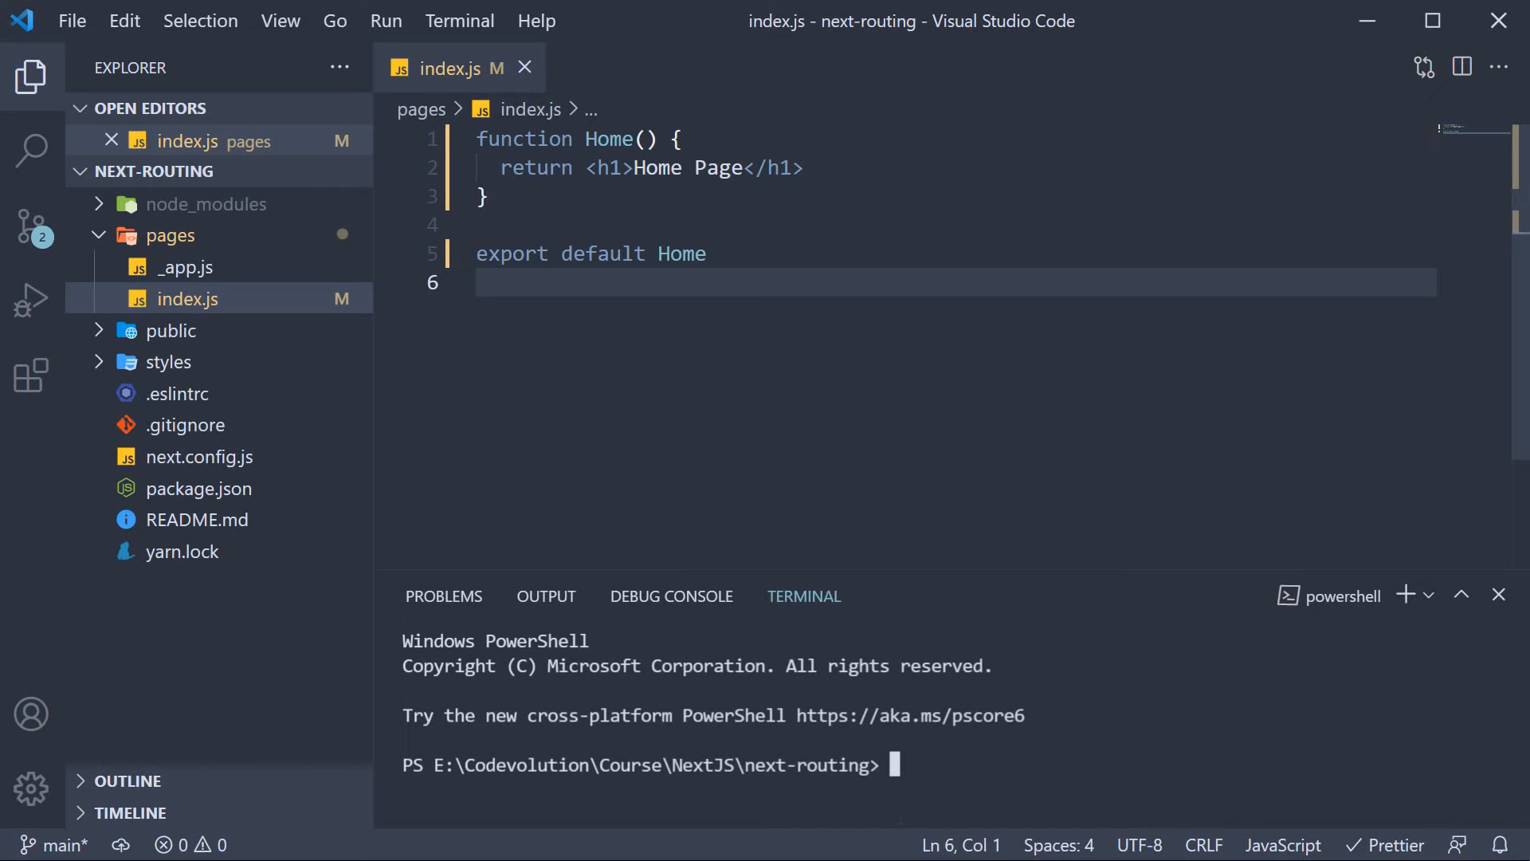
{"action": "type", "text": "ya"}
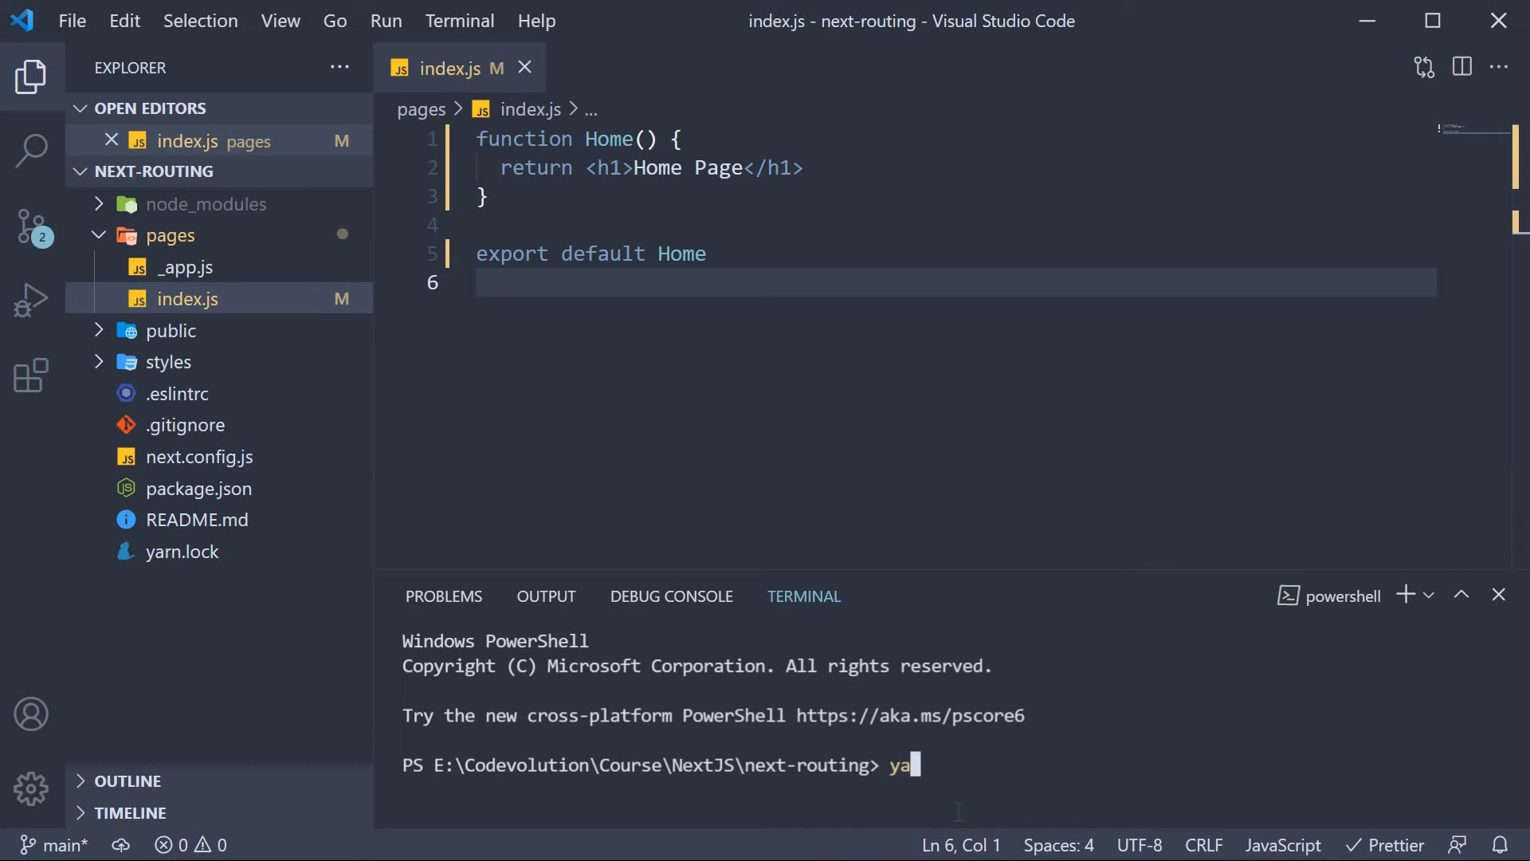
{"action": "type", "text": "rn dev"}
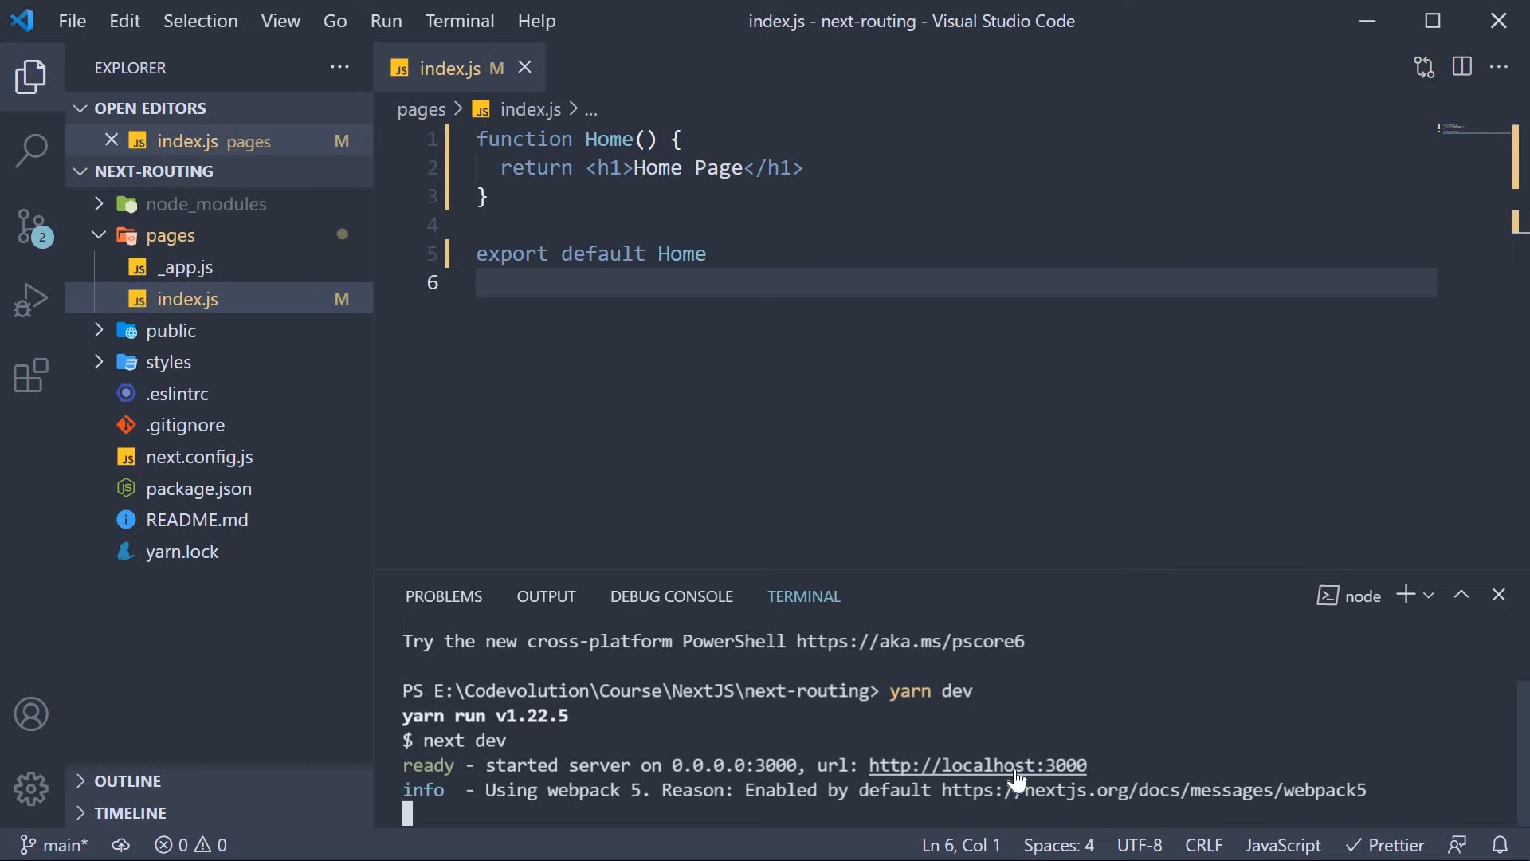
{"action": "left_click", "coordinate": [975, 763]}
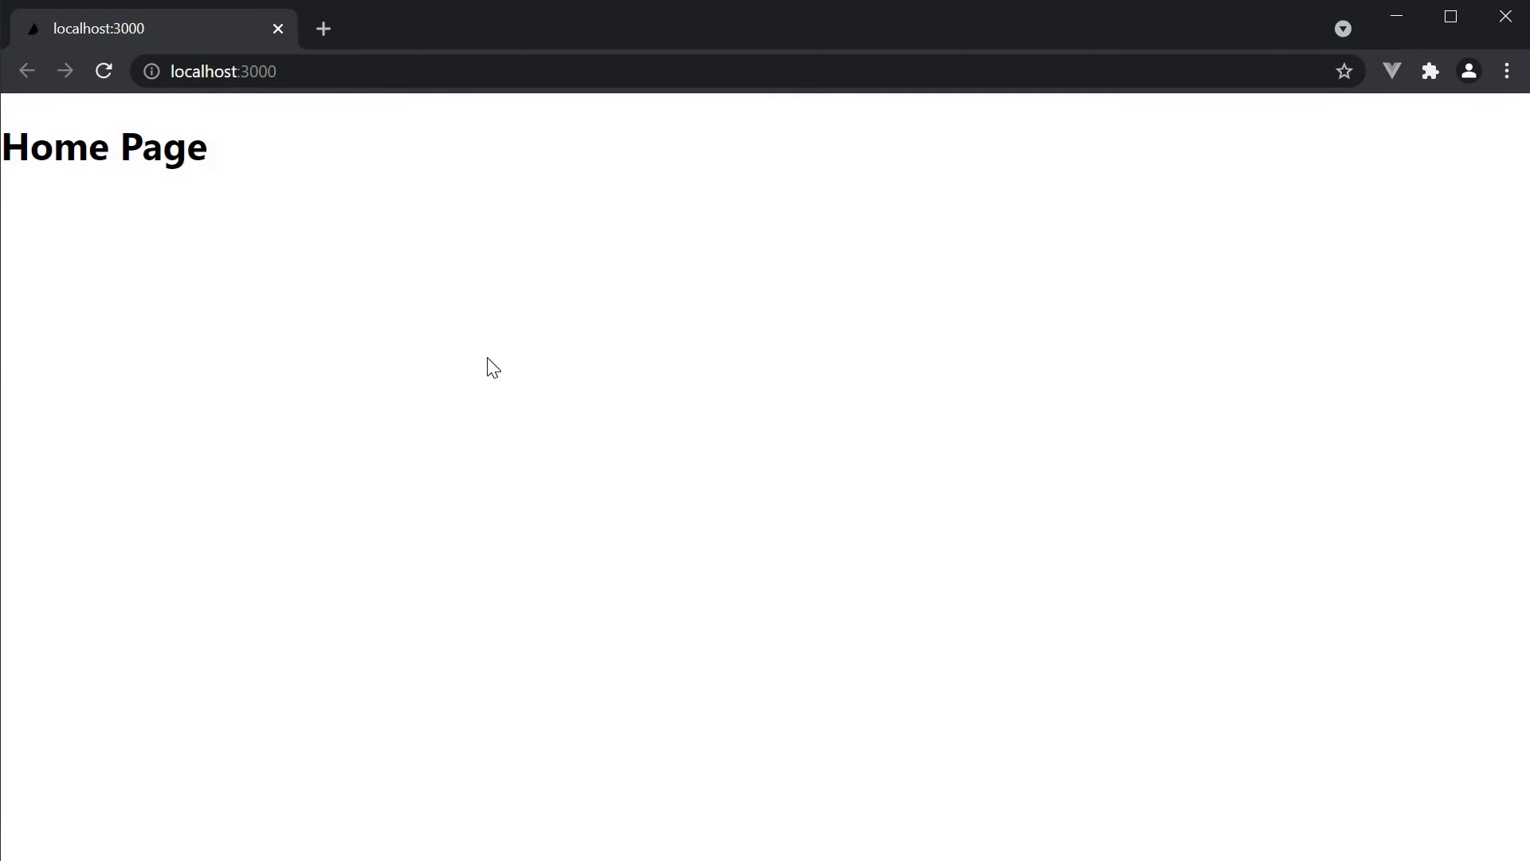
{"action": "mouse_move", "coordinate": [252, 250]}
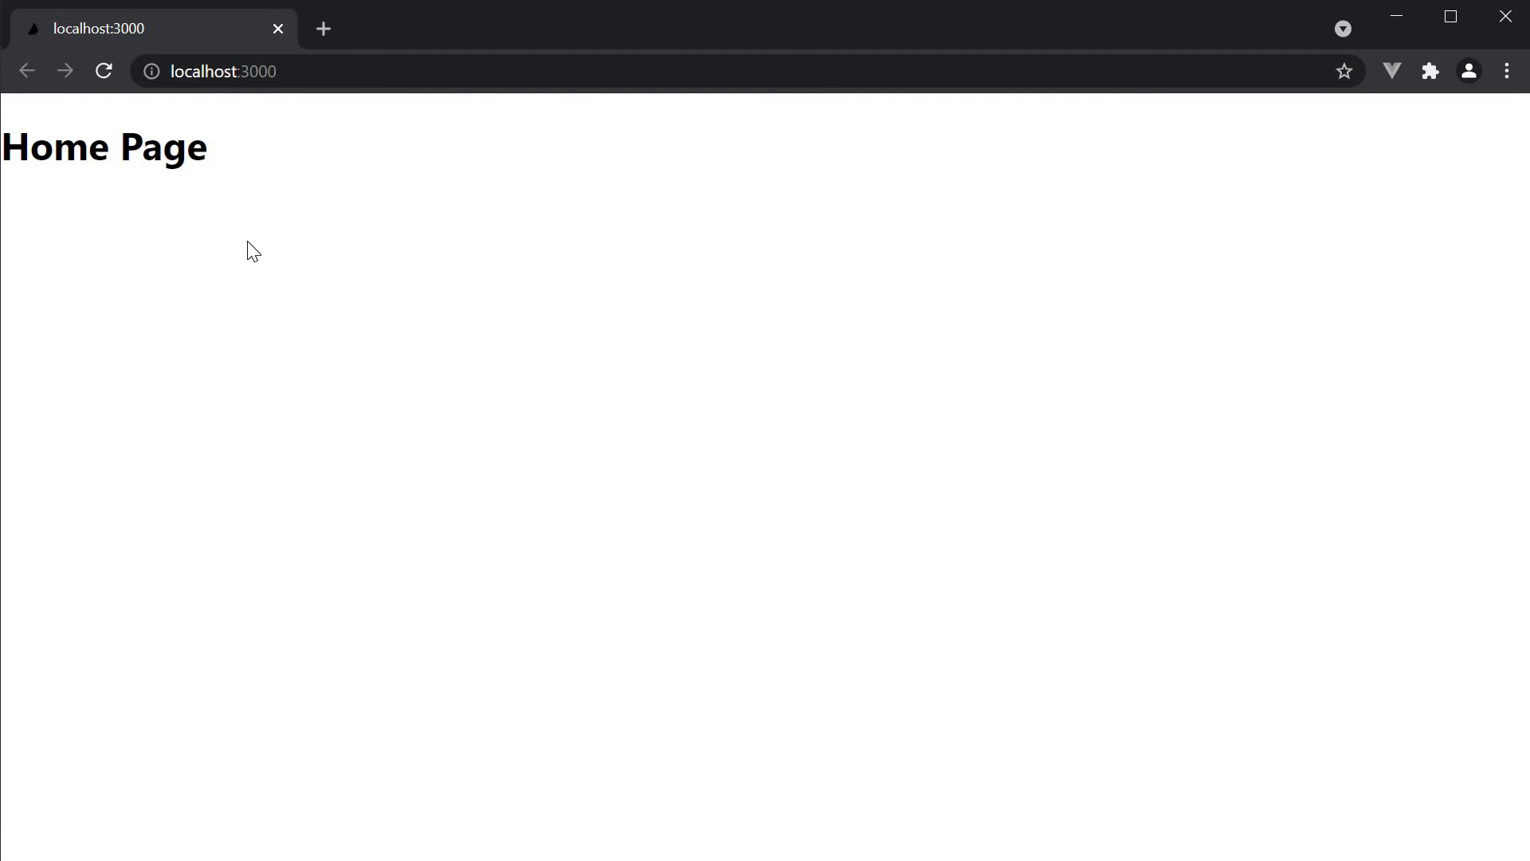
{"action": "mouse_move", "coordinate": [684, 537]}
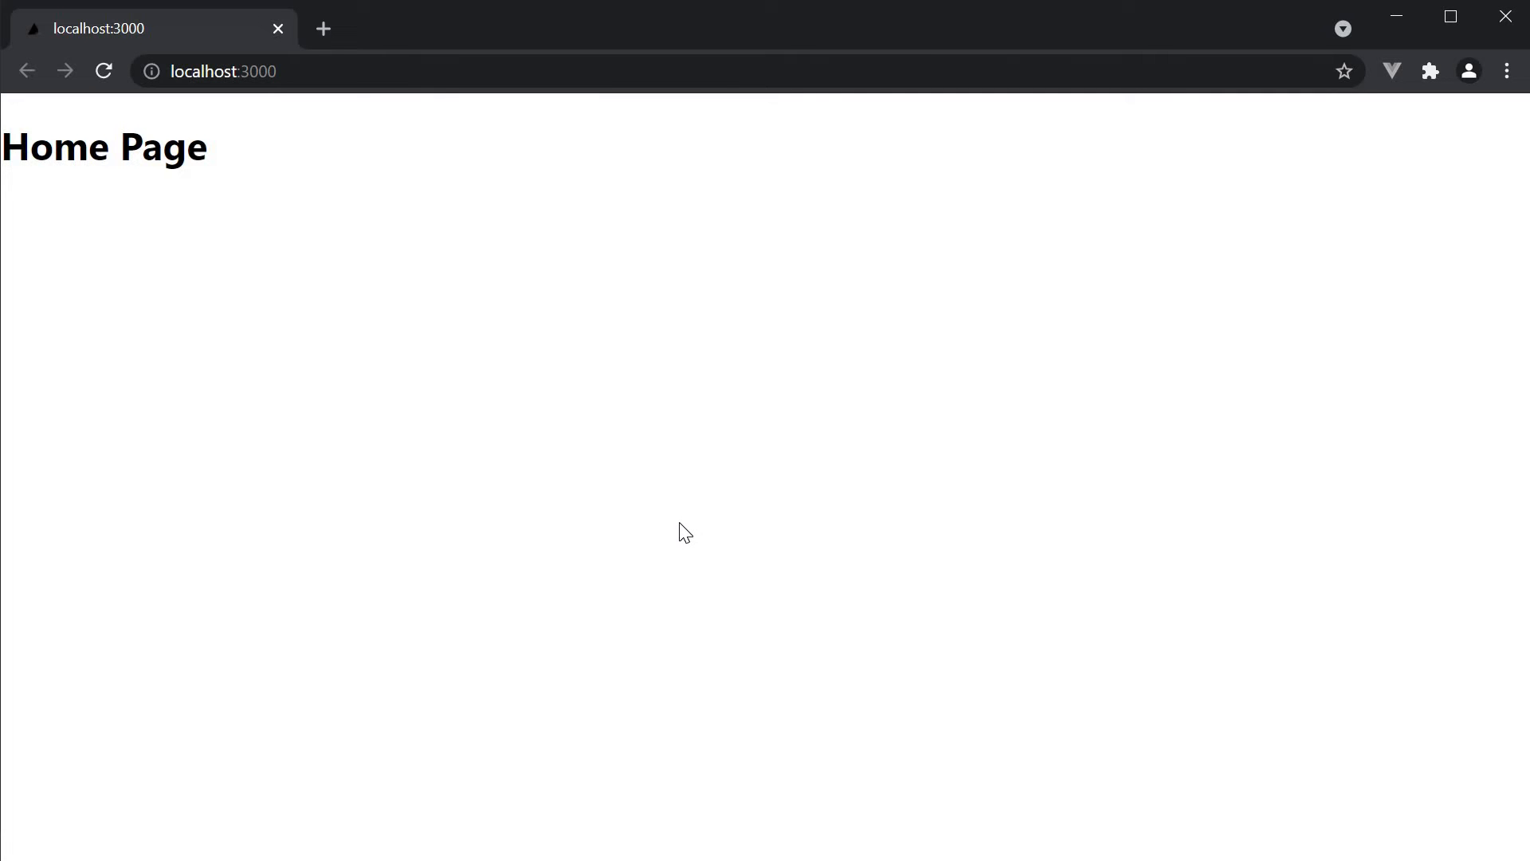
{"action": "mouse_move", "coordinate": [683, 540]}
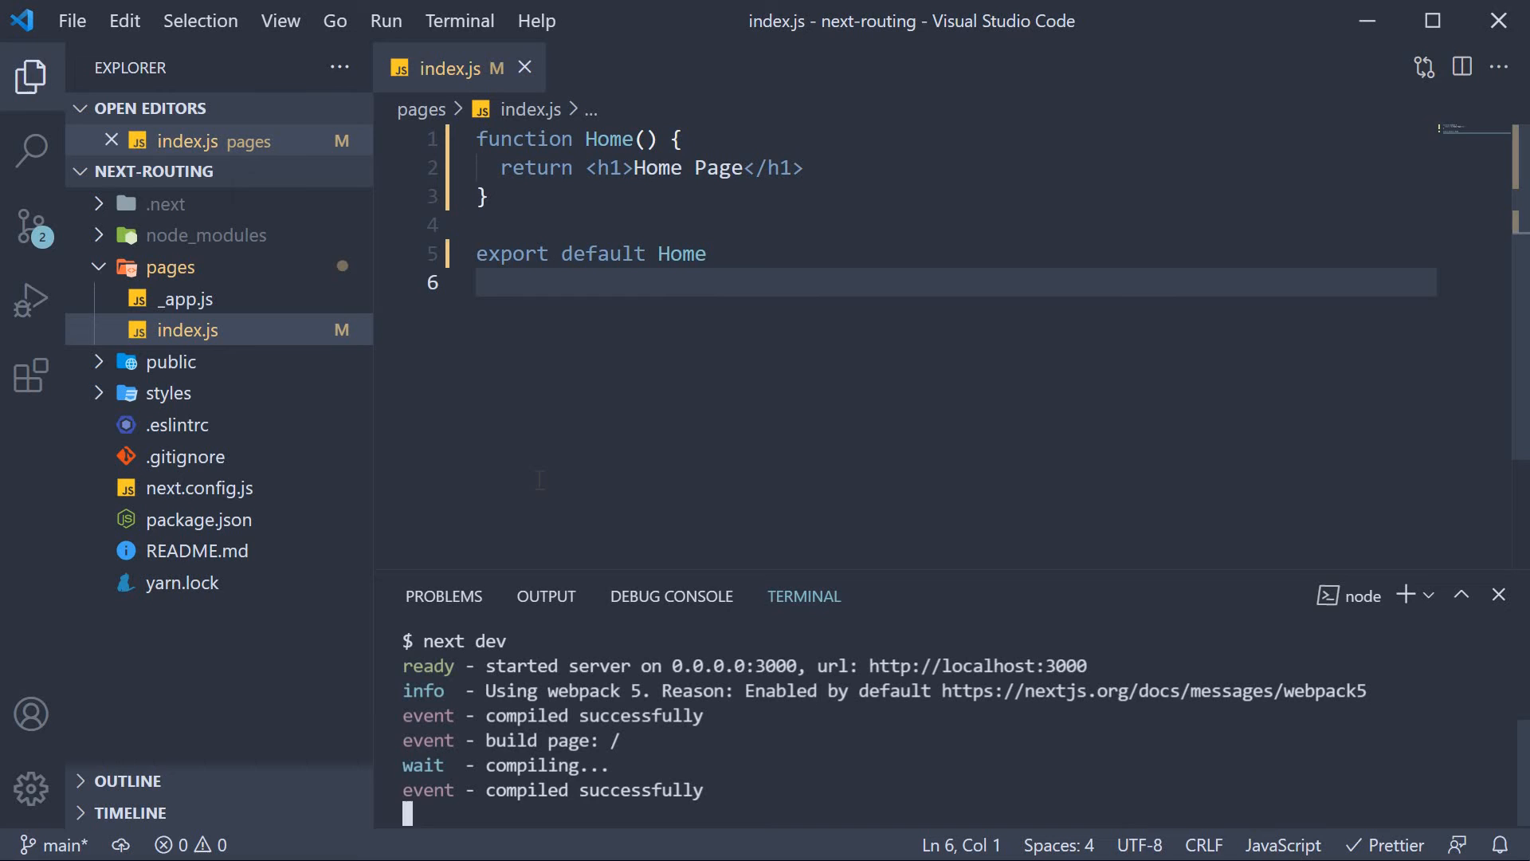
{"action": "mouse_move", "coordinate": [231, 330]}
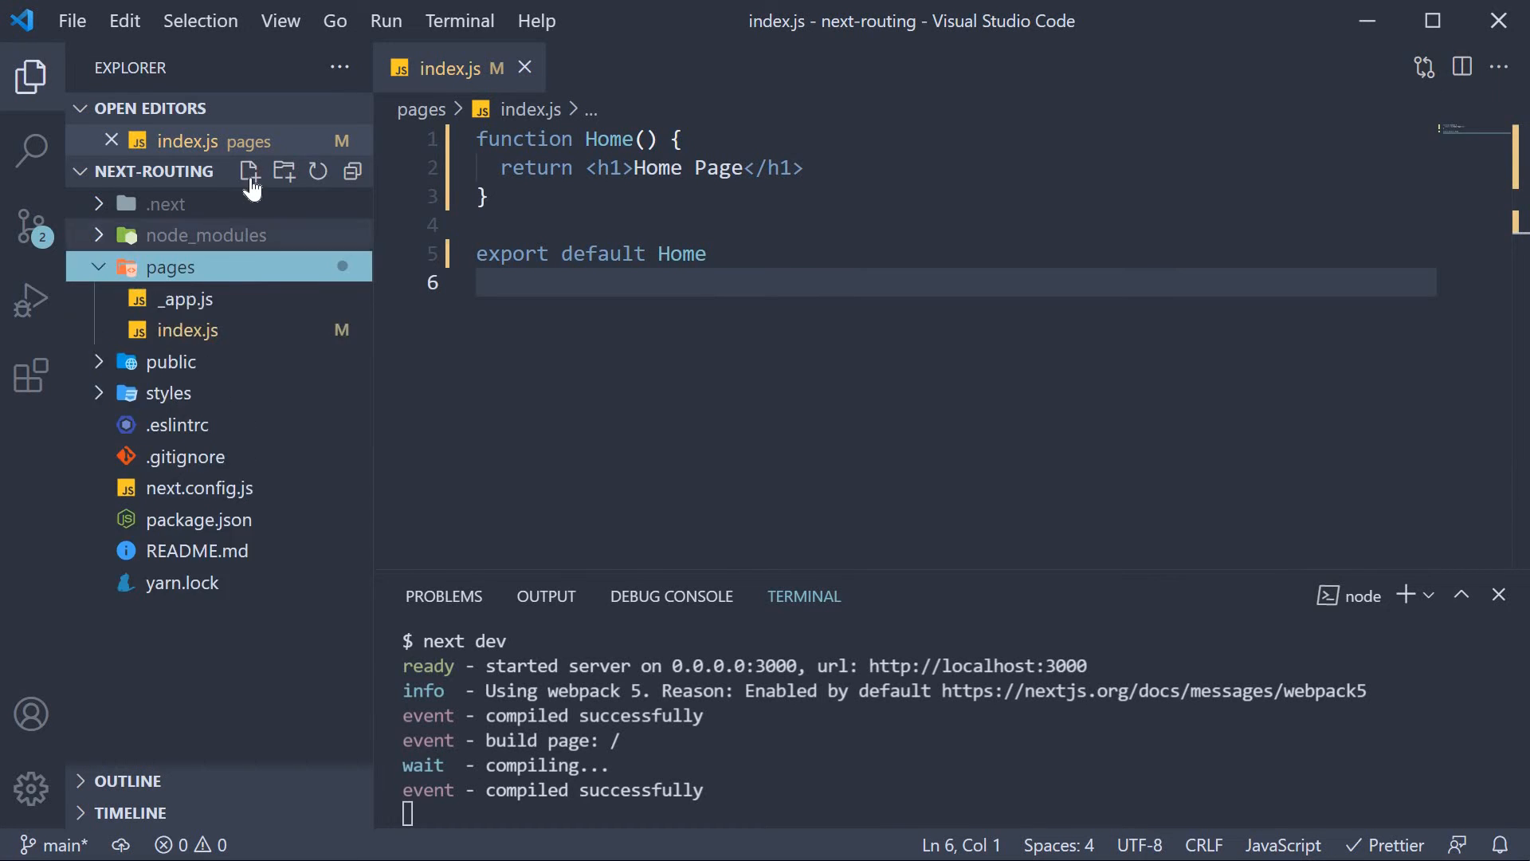
Name the file about.js and write an About function returning <h1>About Page</h1>, exported as default
{"action": "type", "text": "about.js"}
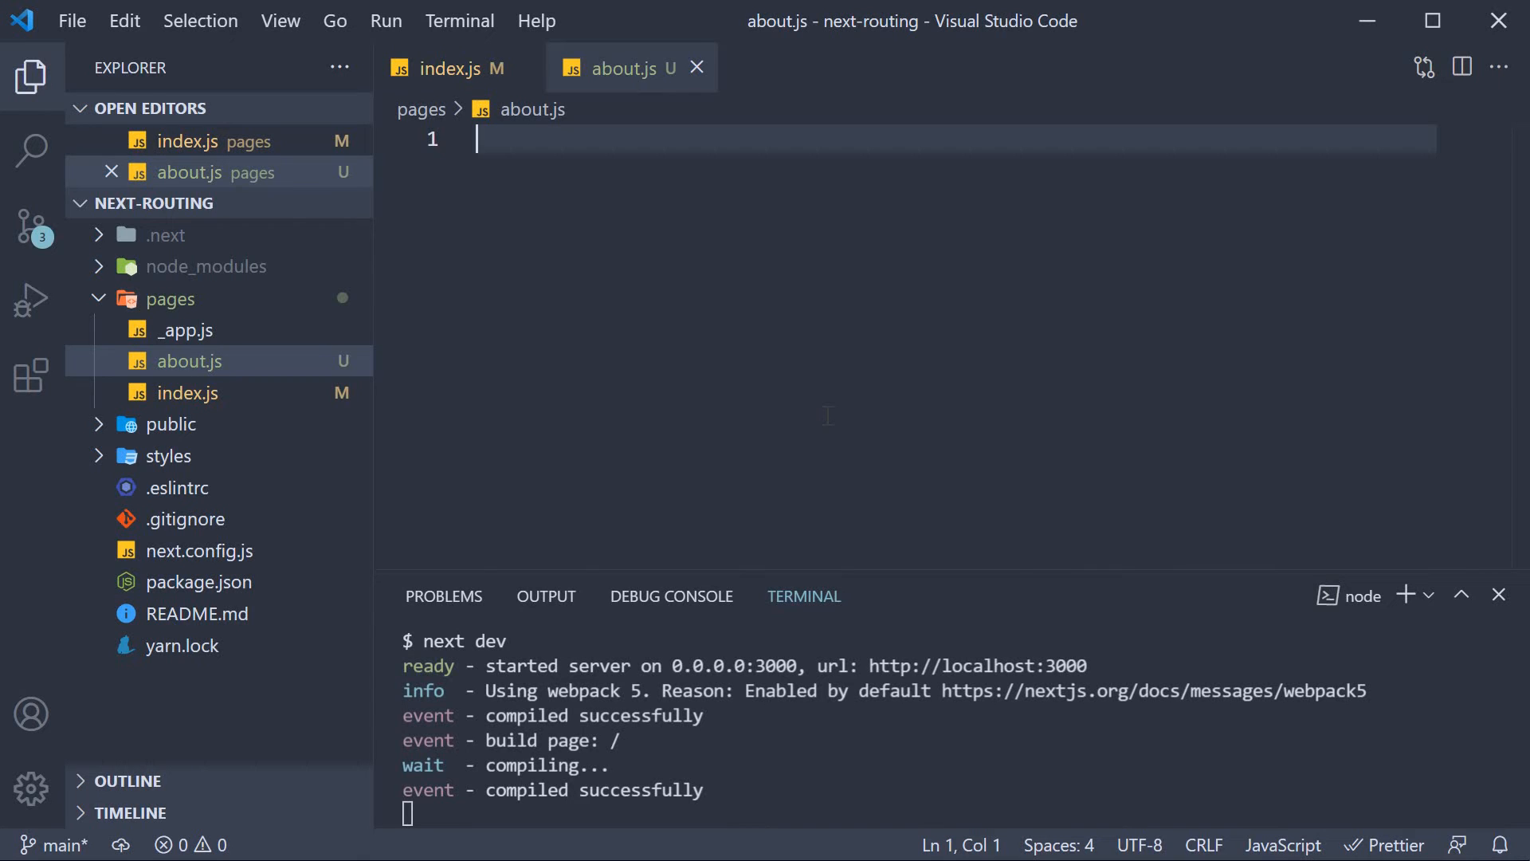
{"action": "mouse_move", "coordinate": [823, 409]}
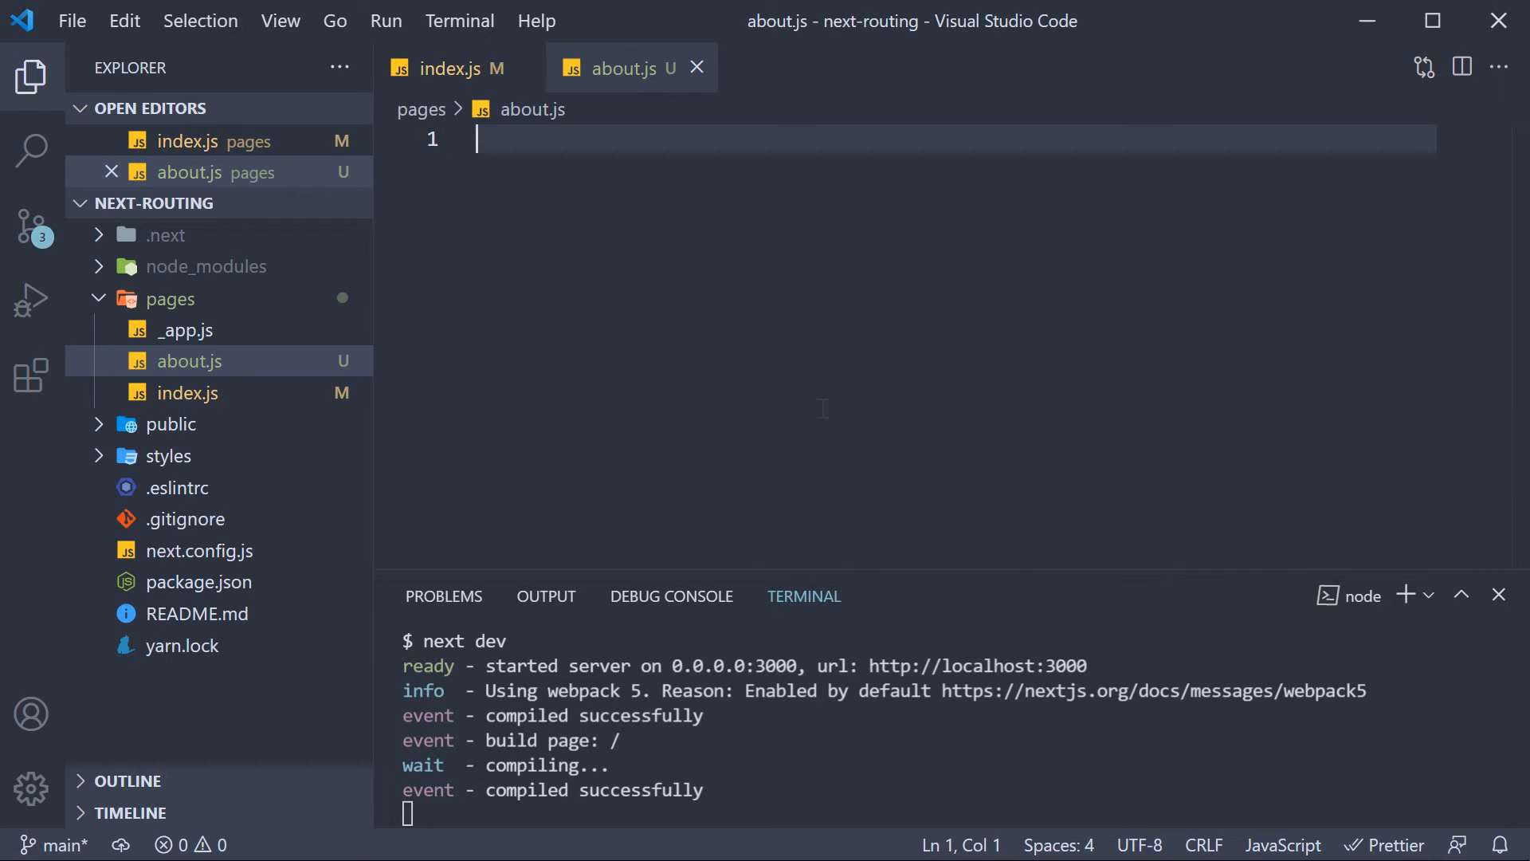
{"action": "type", "text": "function About() {"}
{"action": "type", "text": "return <h1>About Page</h1>"}
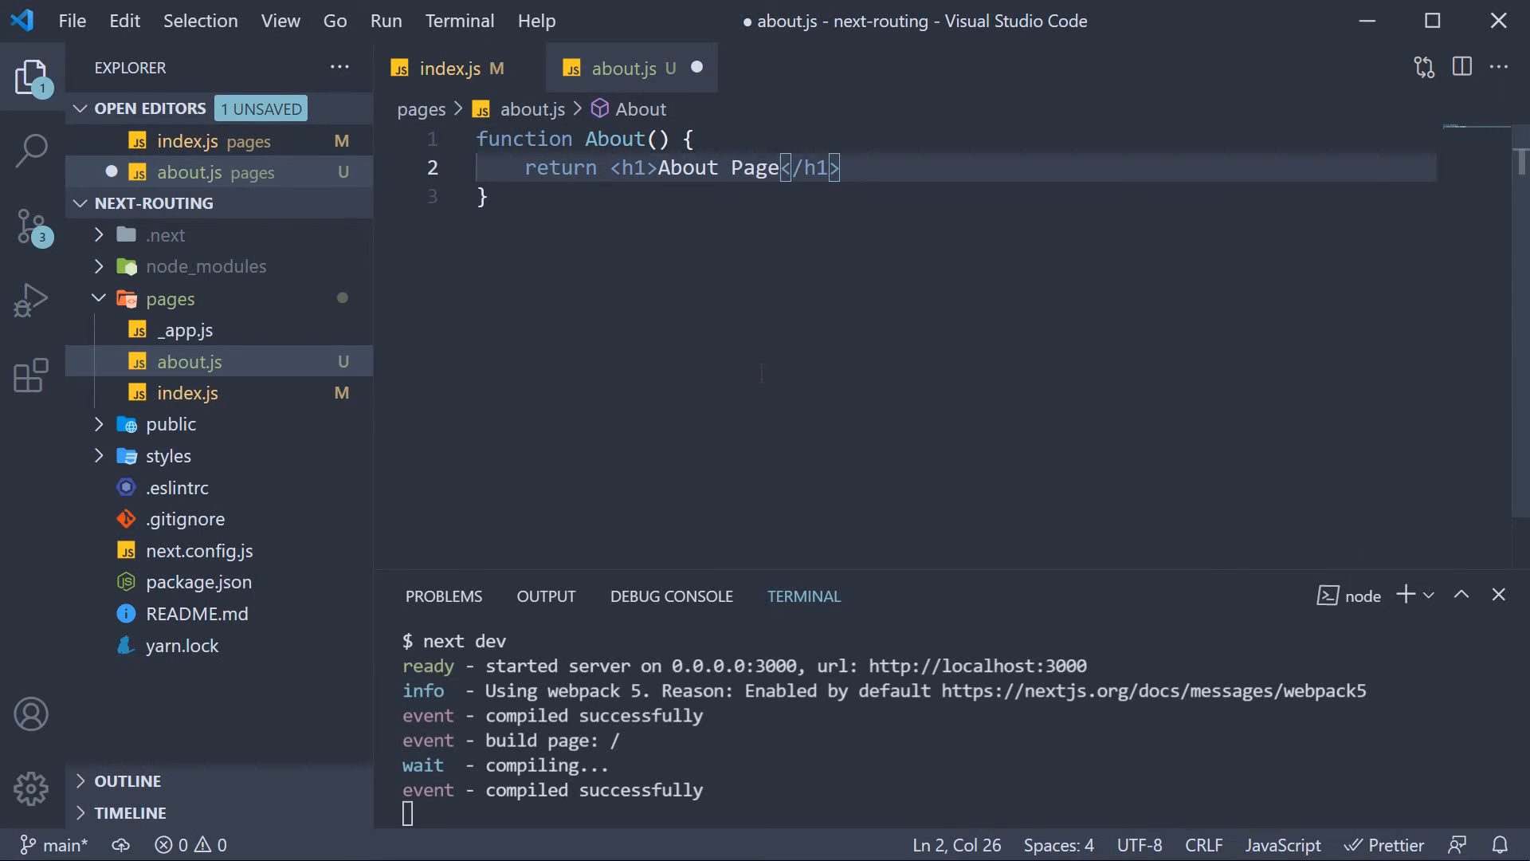
{"action": "key", "text": "Enter"}
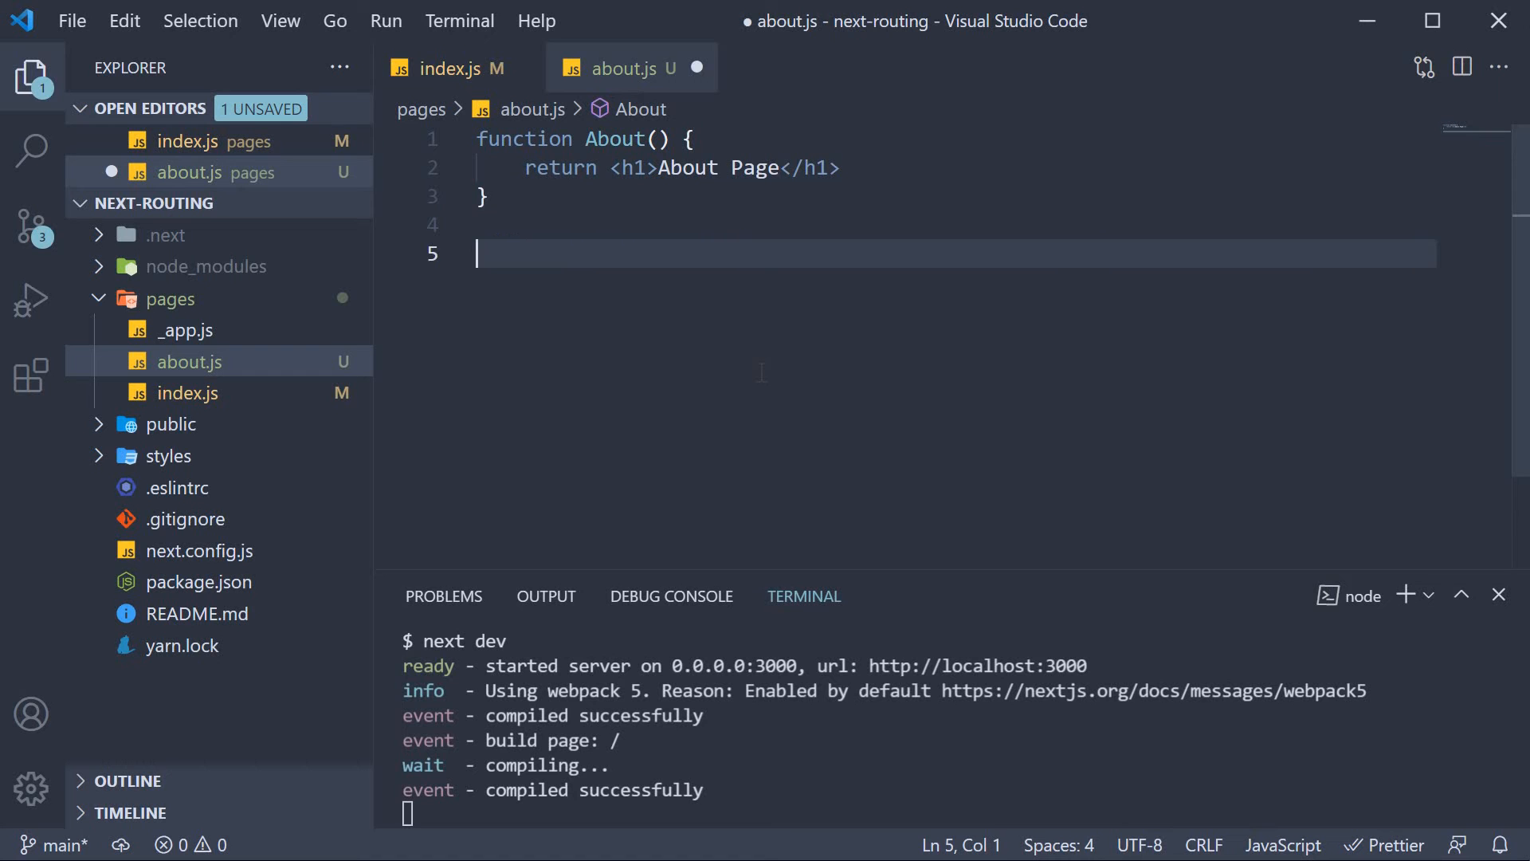
{"action": "type", "text": "export"}
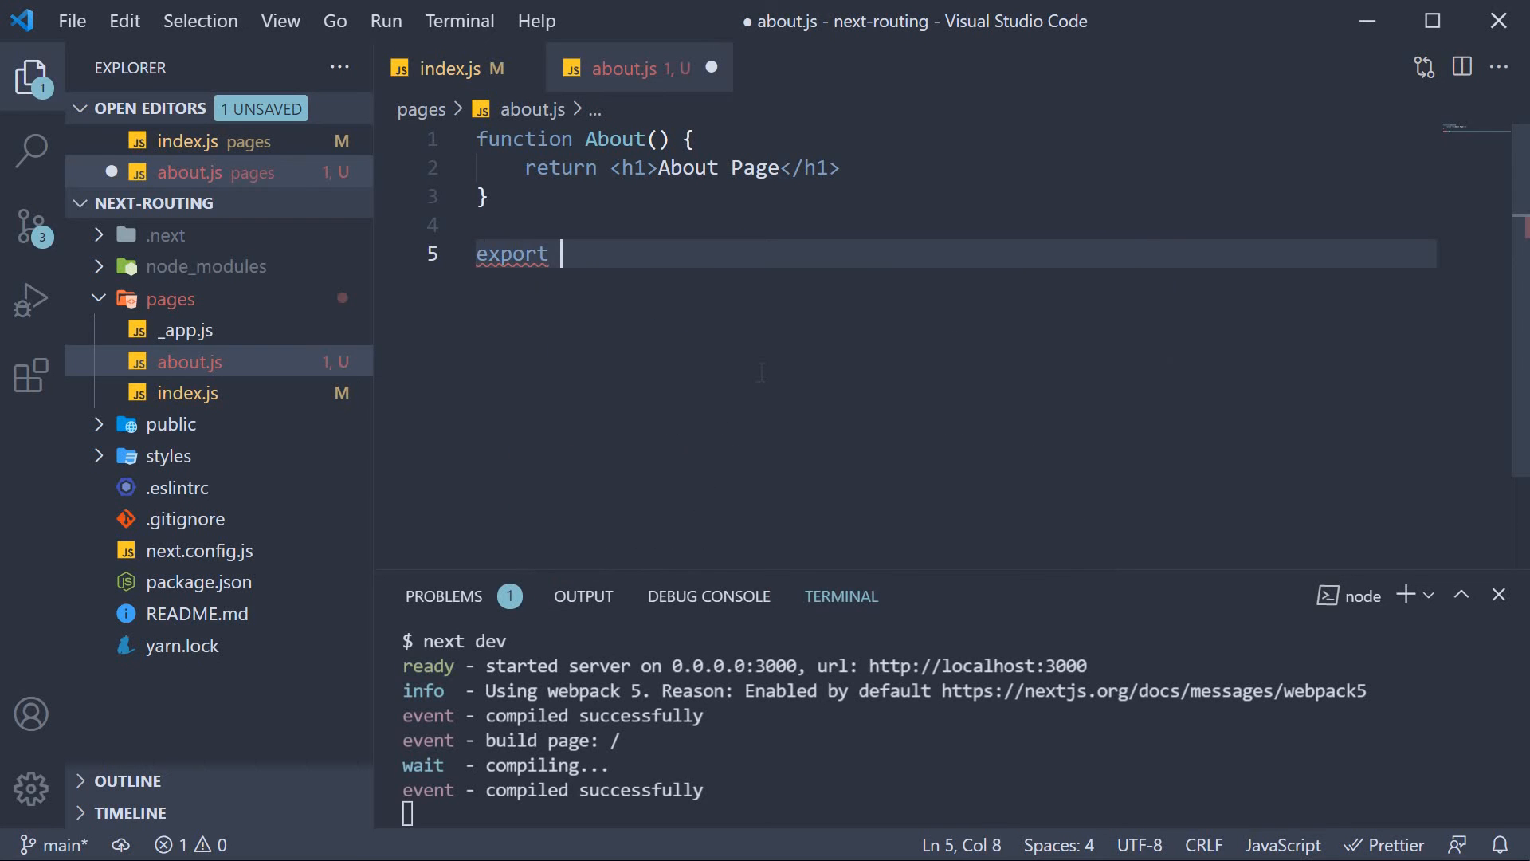
{"action": "type", "text": "default About"}
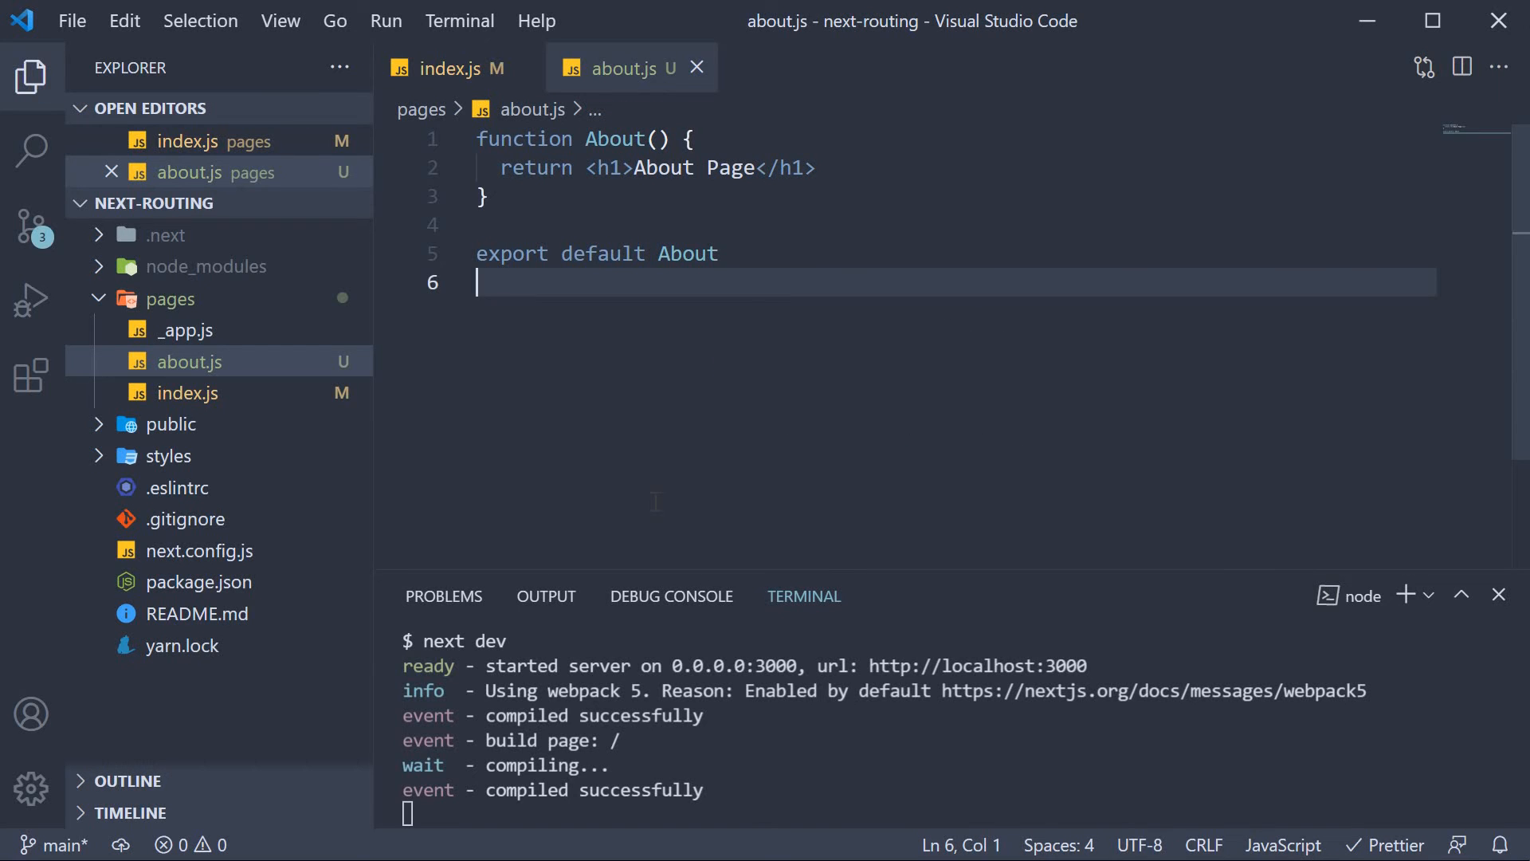
Create profile.js in pages and copy the about.js code into it
{"action": "left_click", "coordinate": [170, 298]}
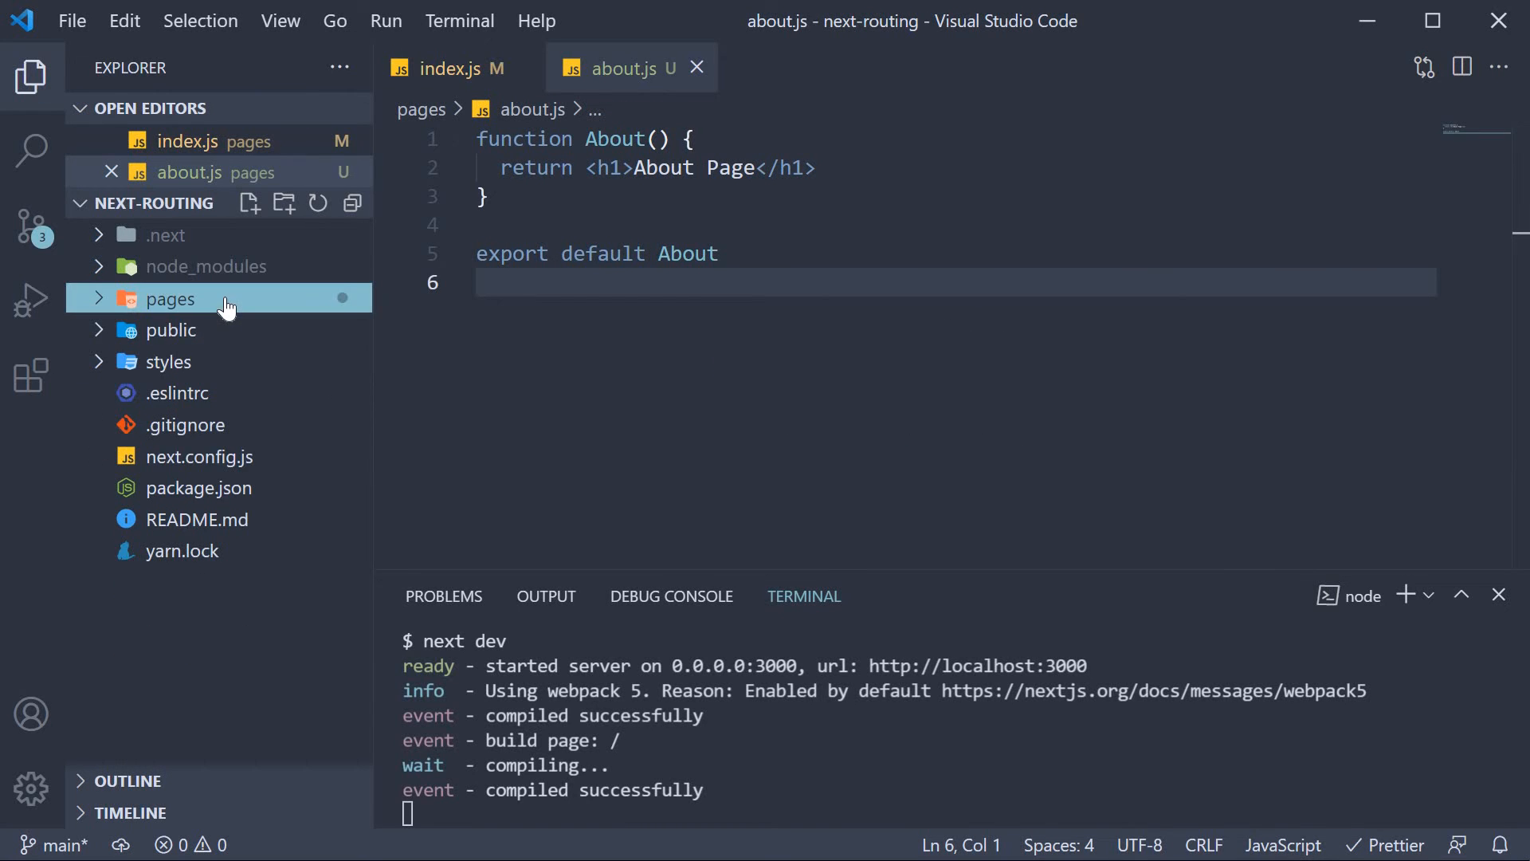
{"action": "left_click", "coordinate": [171, 298]}
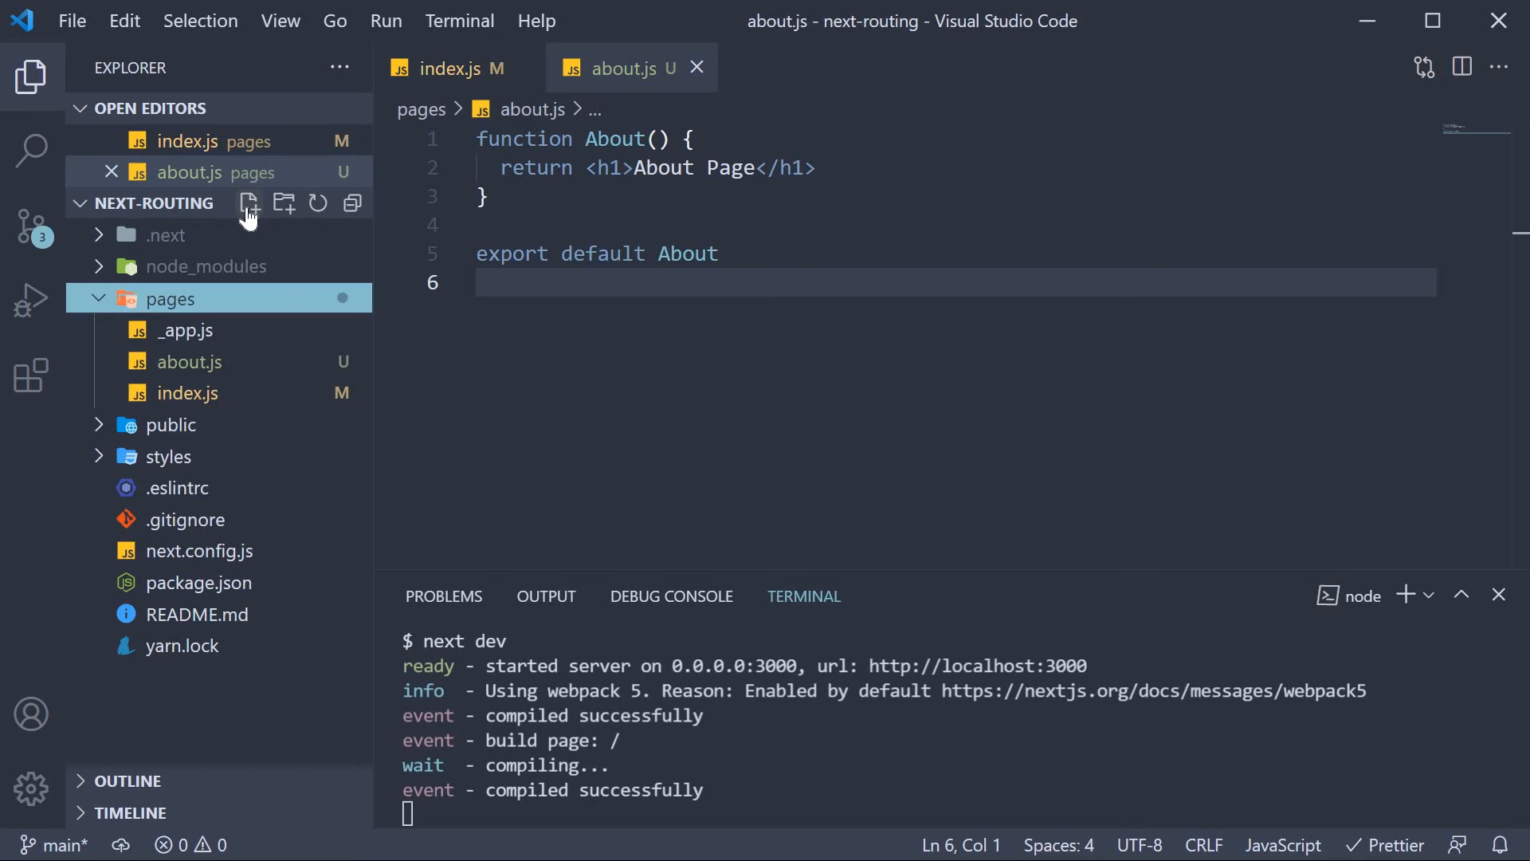
{"action": "type", "text": "profile."}
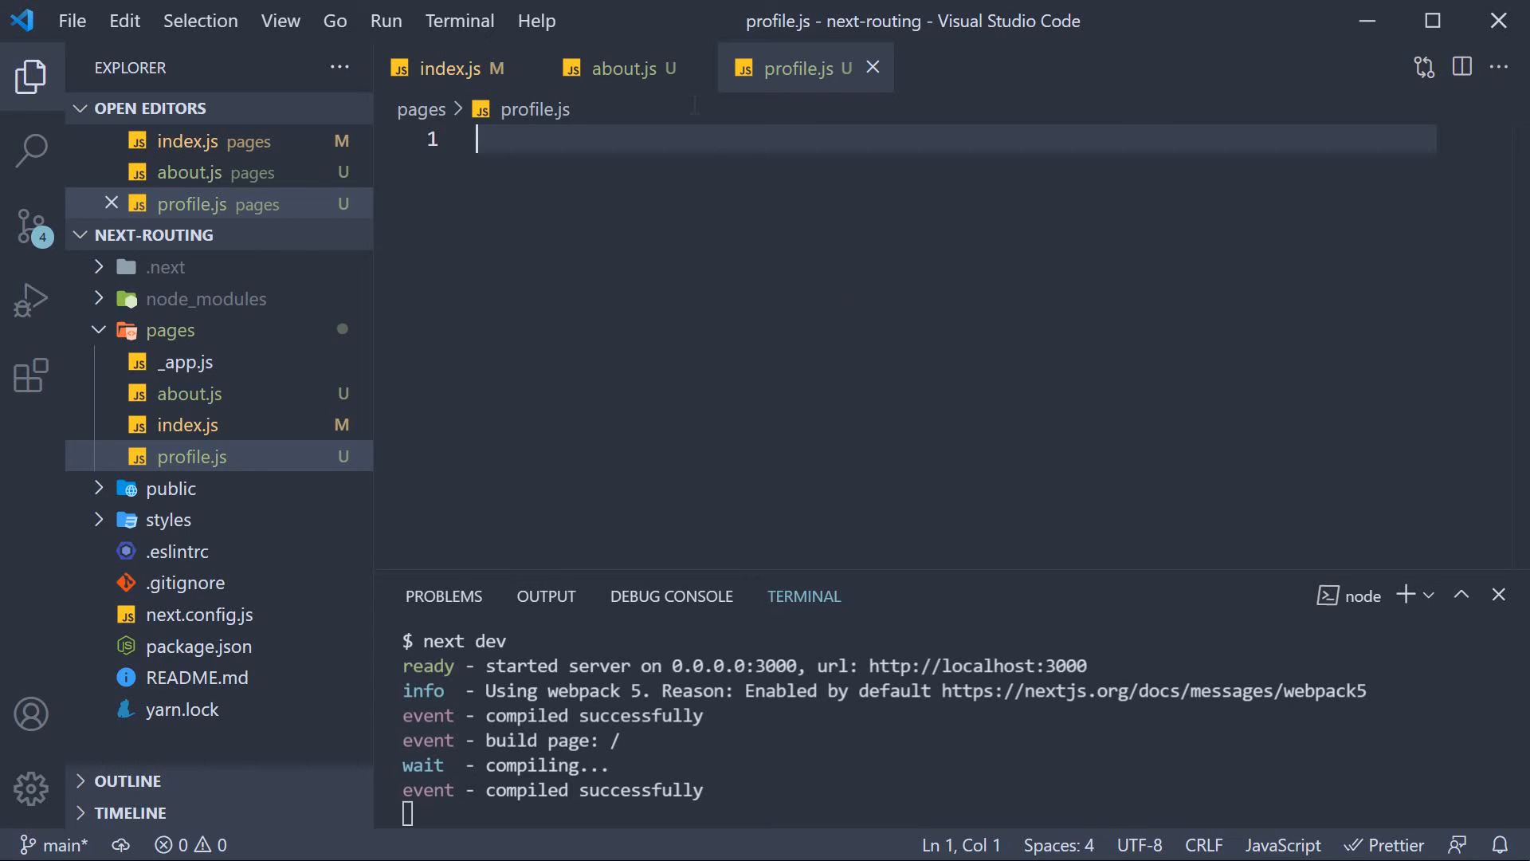
{"action": "left_click", "coordinate": [617, 69]}
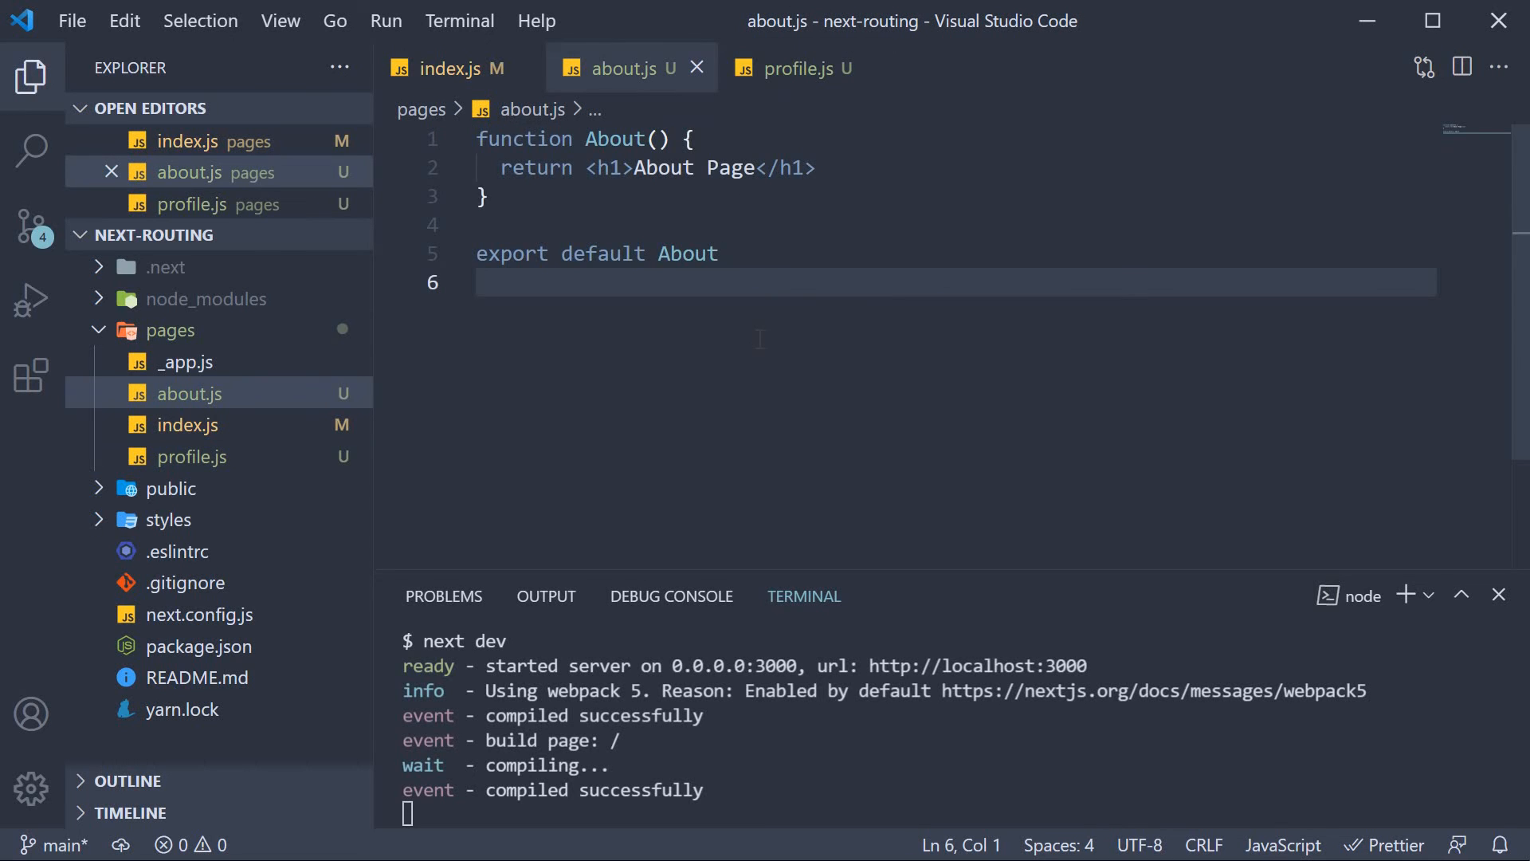
{"action": "left_click", "coordinate": [790, 68]}
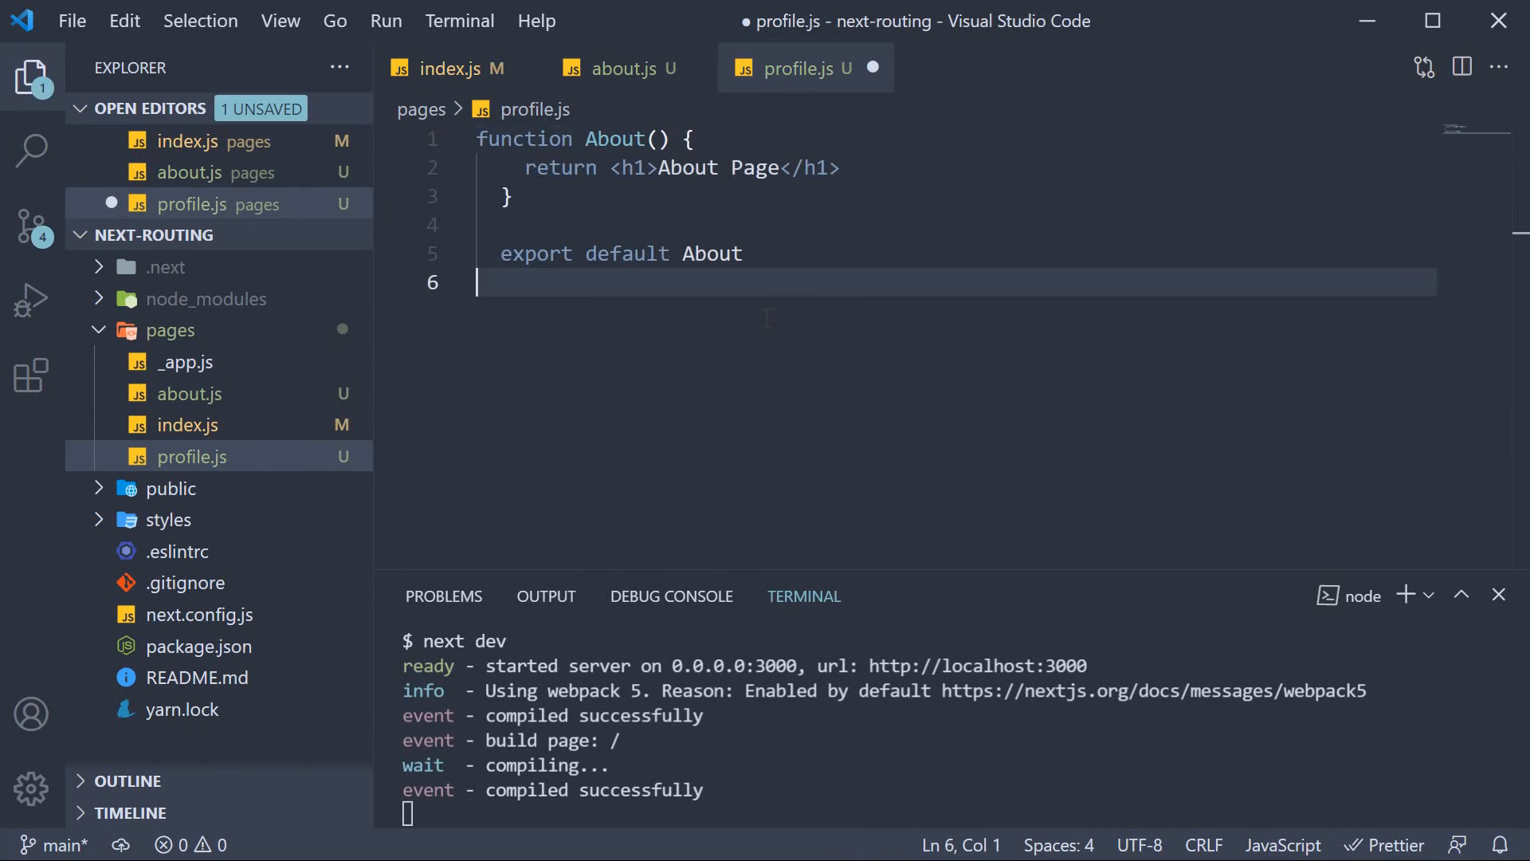
Rename About to Profile throughout the file and save it
{"action": "double_click", "coordinate": [613, 139]}
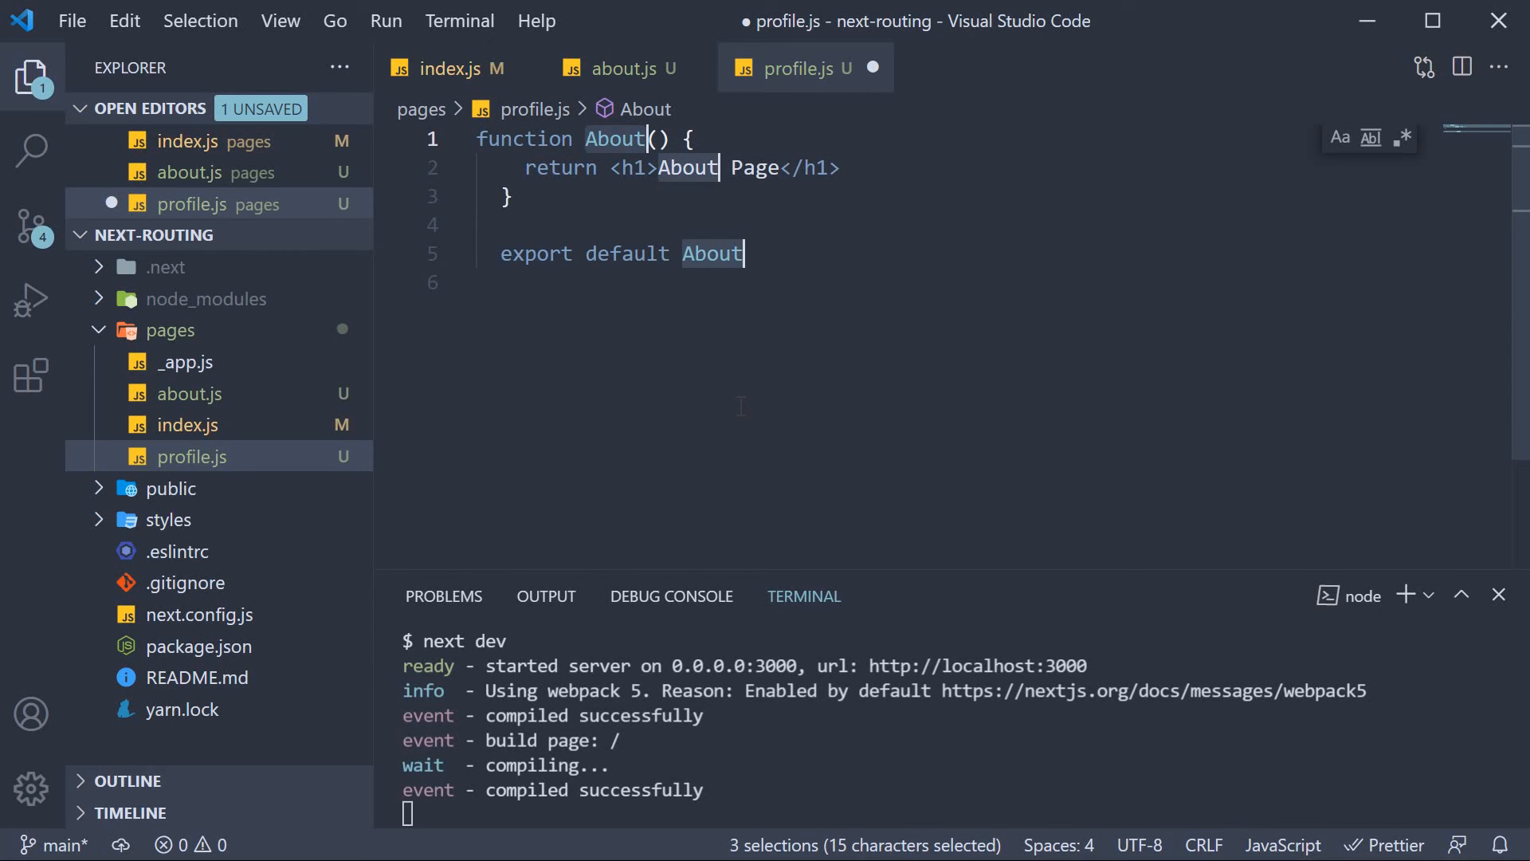
{"action": "type", "text": "Profile"}
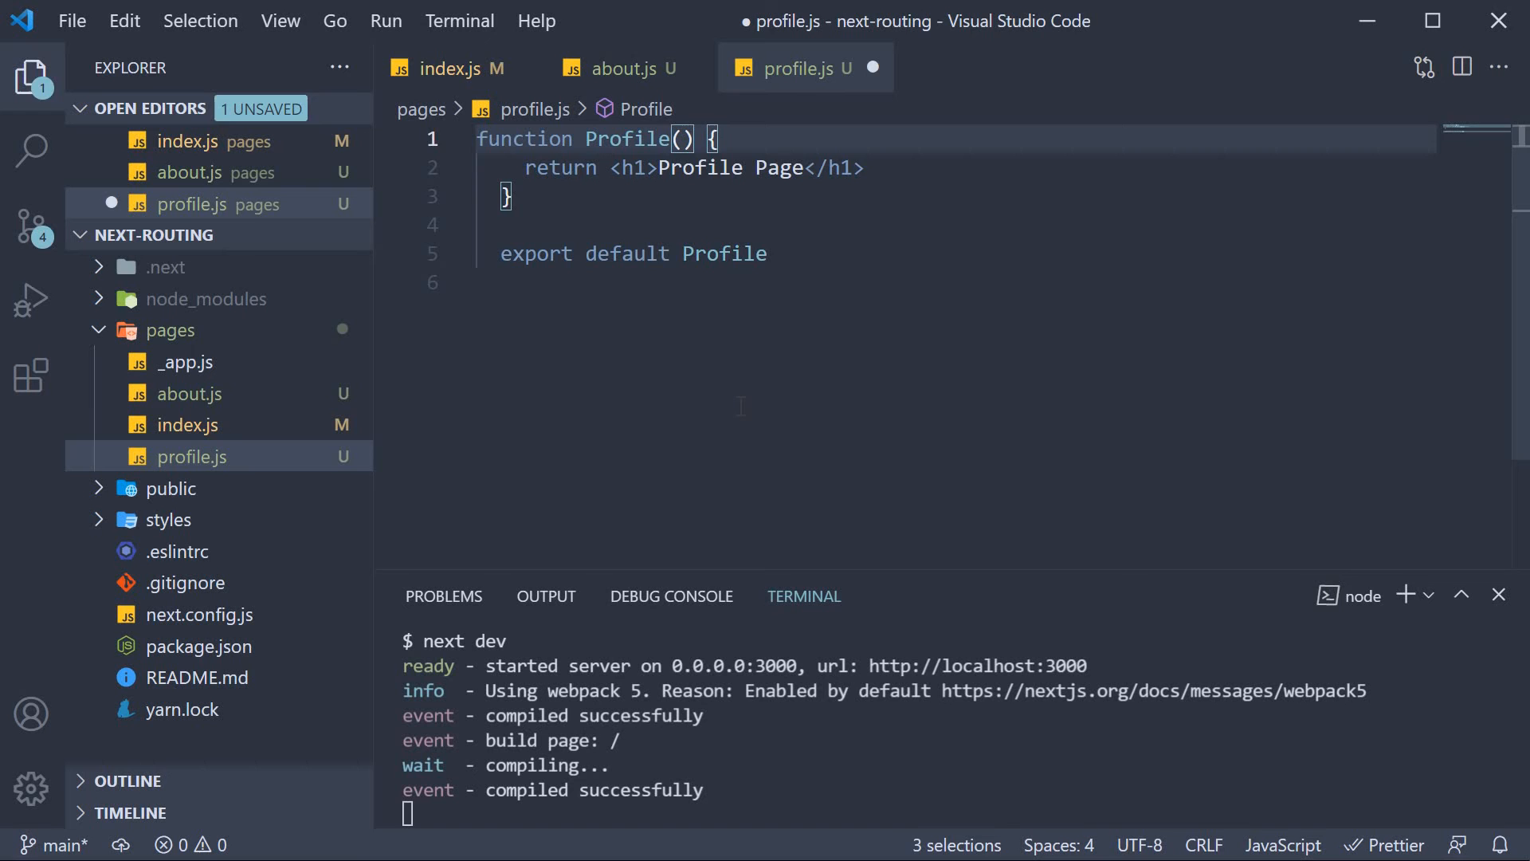
{"action": "key", "text": "ctrl+s"}
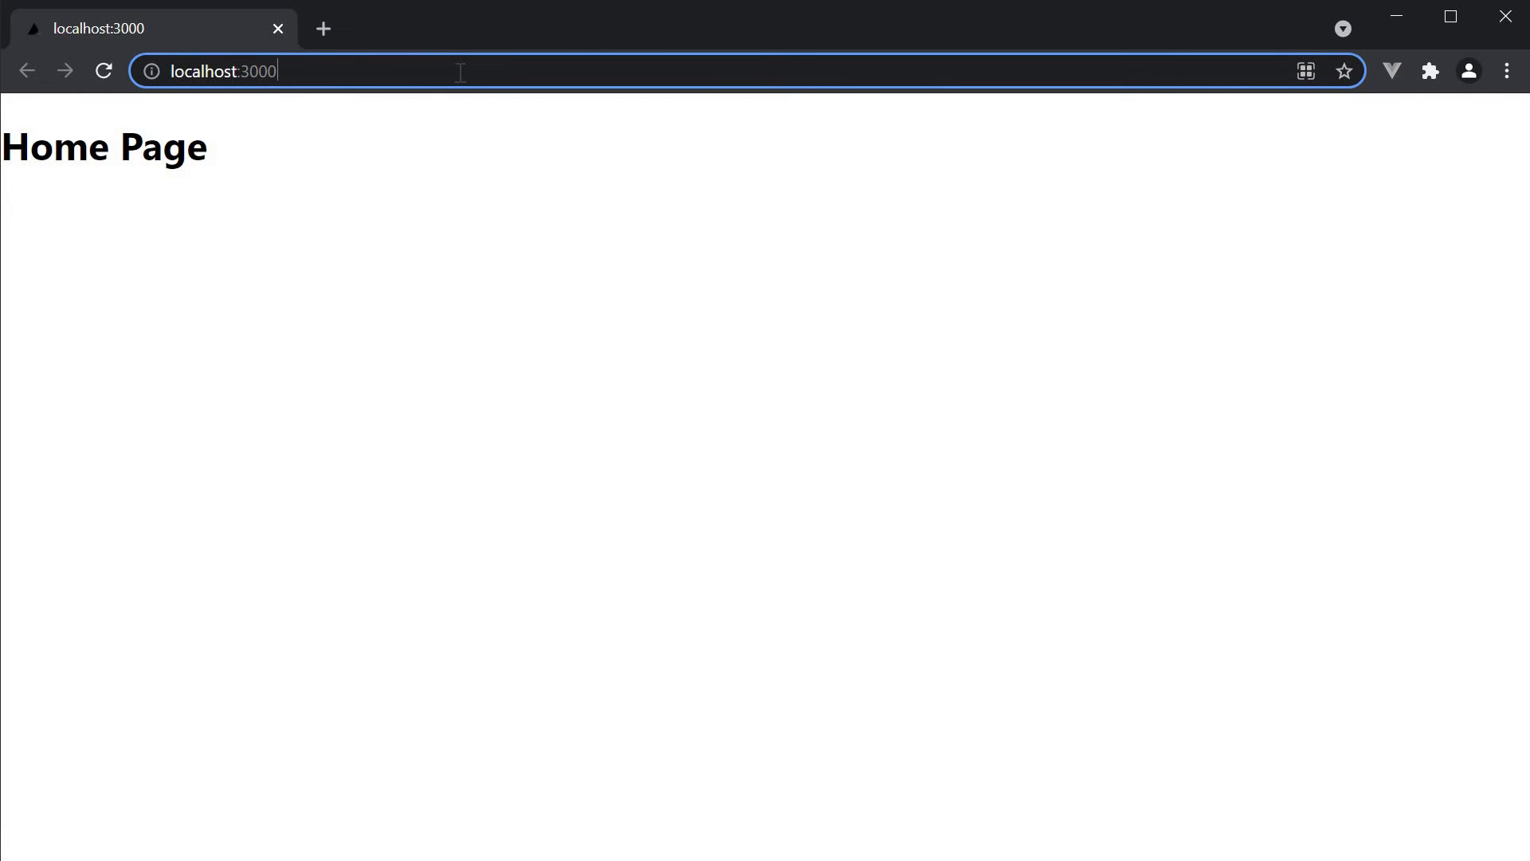
Navigate to localhost:3000/about and then localhost:3000/profile in the browser
{"action": "type", "text": "/product"}
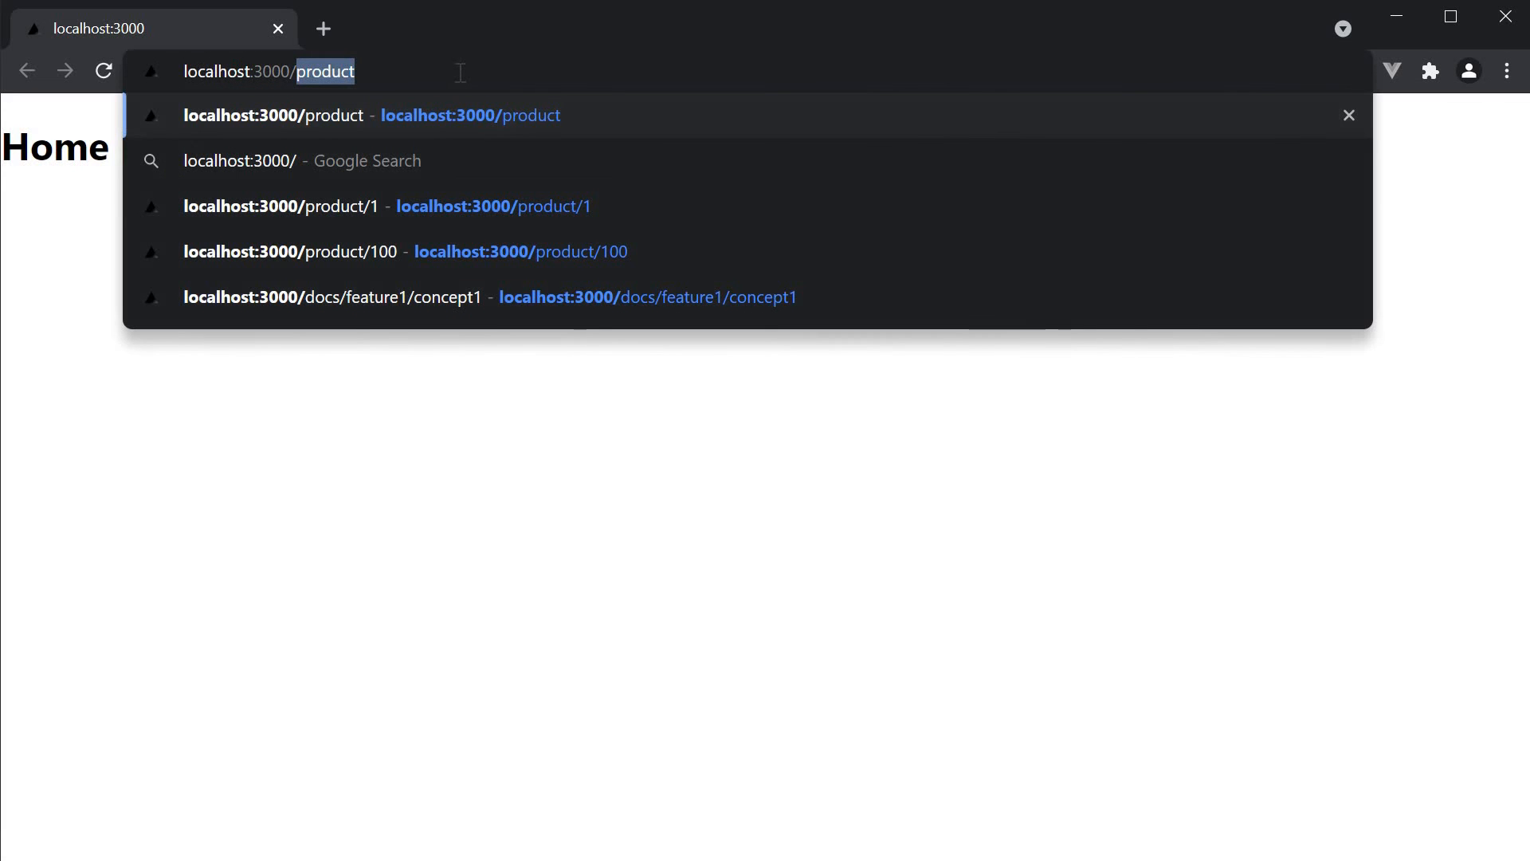
{"action": "type", "text": "ab"}
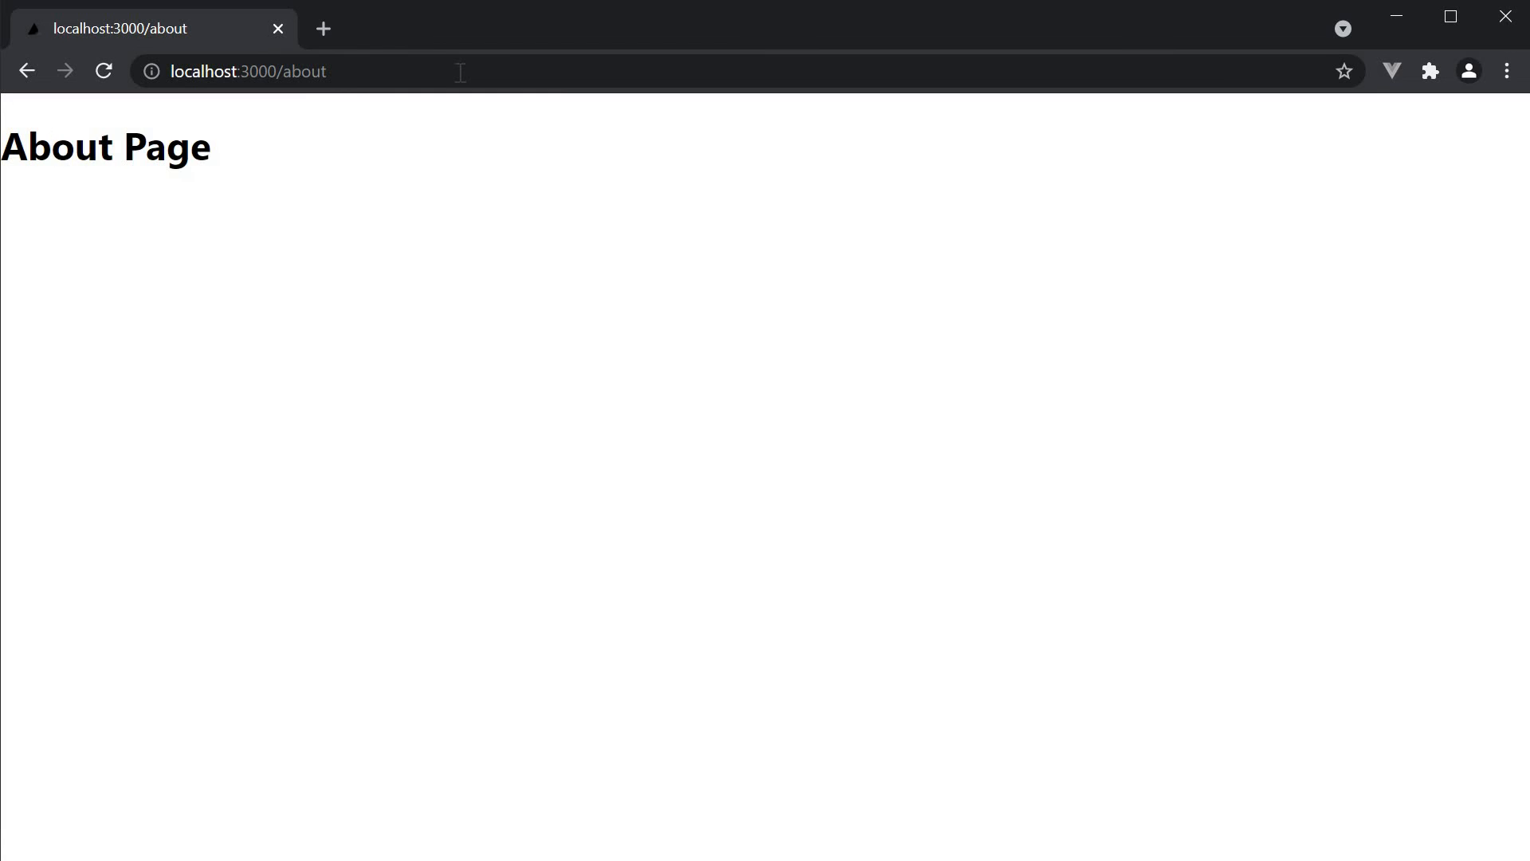
{"action": "mouse_move", "coordinate": [416, 133]}
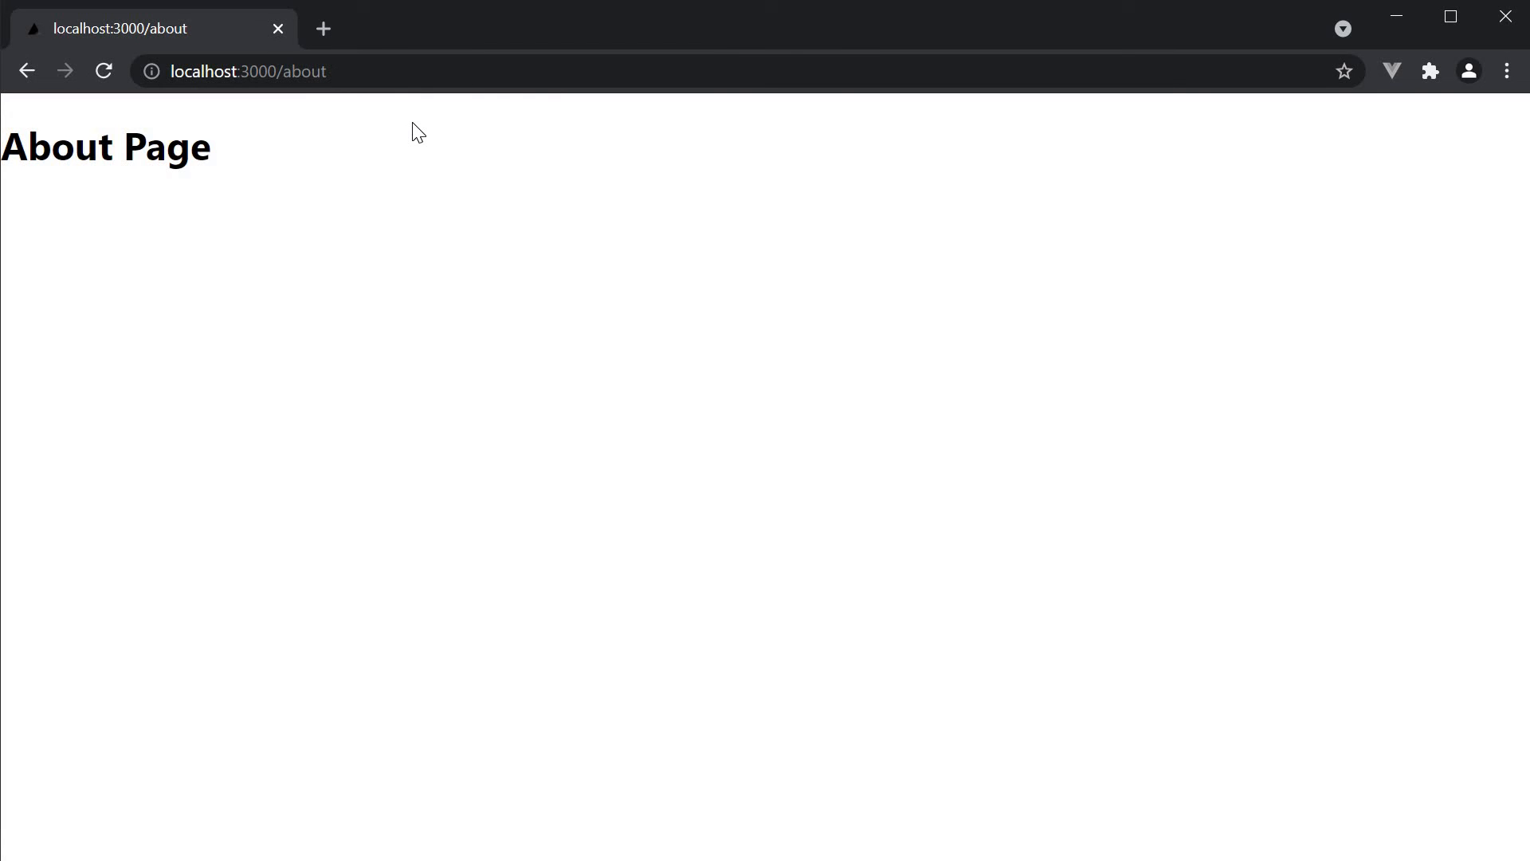
{"action": "mouse_move", "coordinate": [301, 68]}
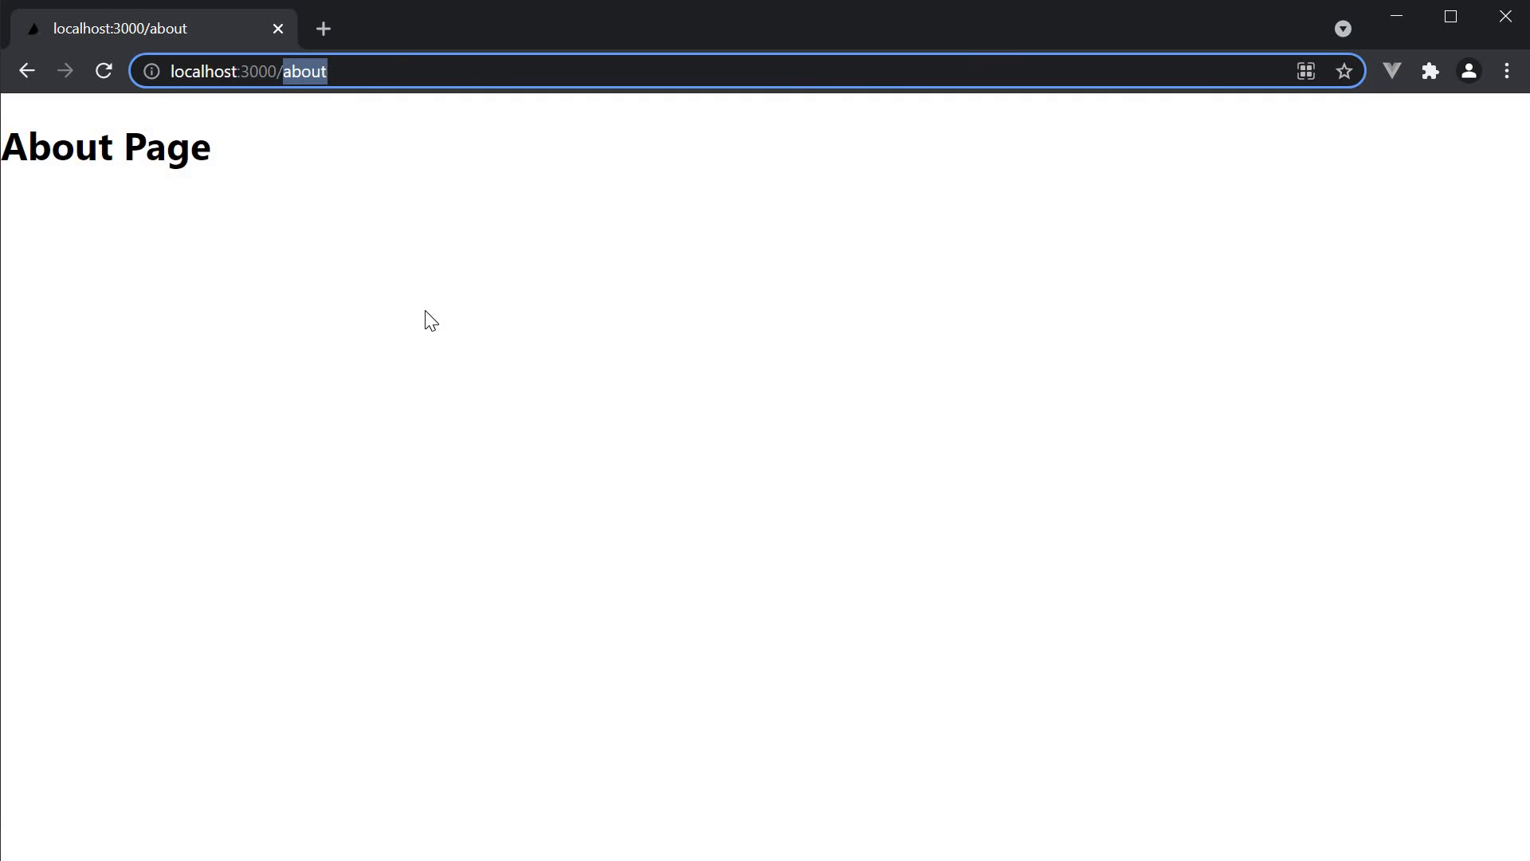
{"action": "type", "text": "profile"}
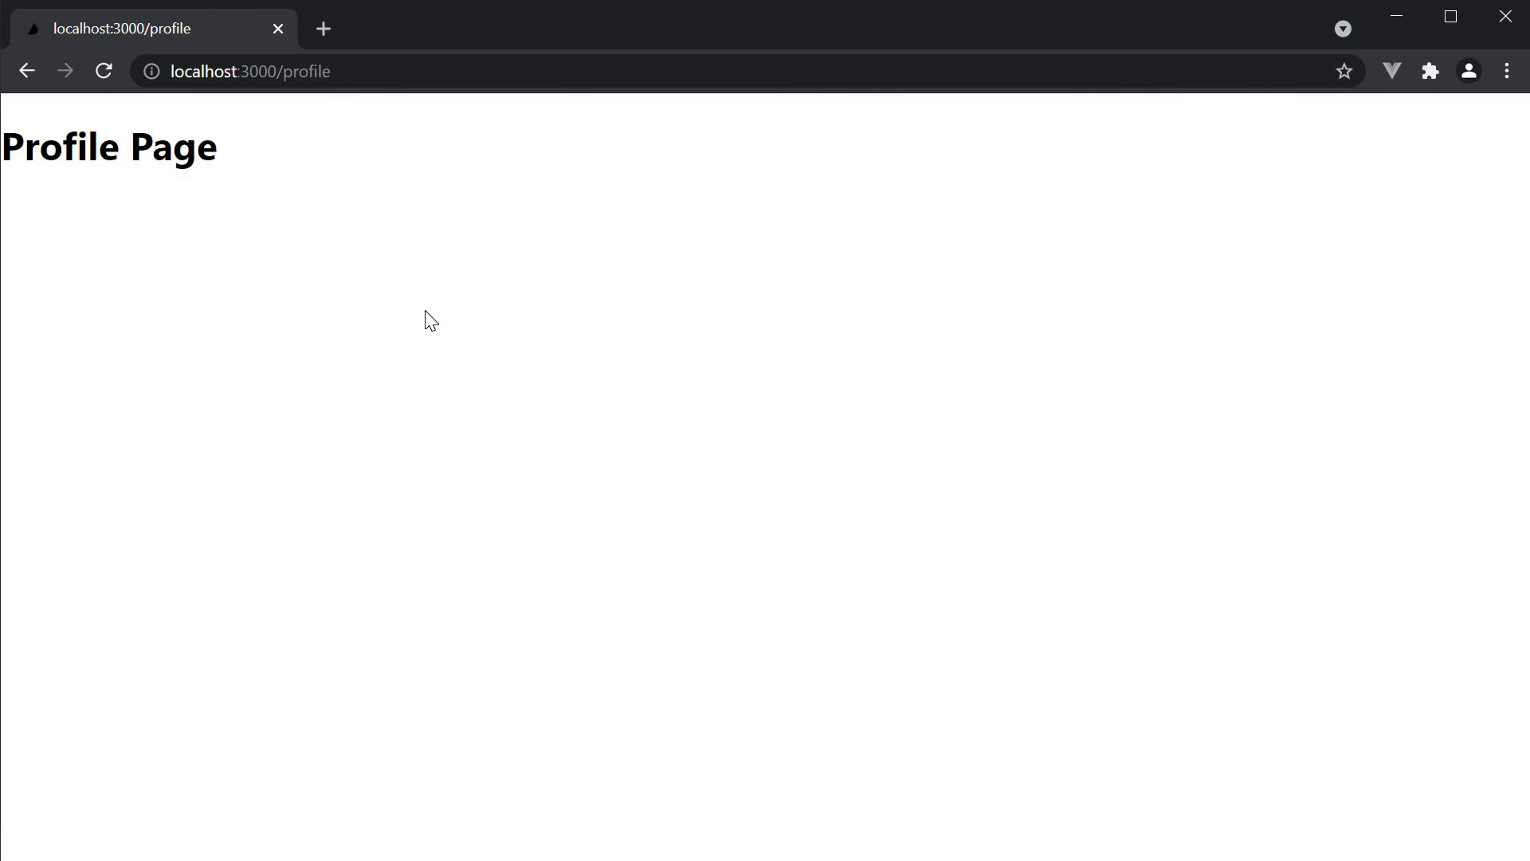
{"action": "mouse_move", "coordinate": [543, 429]}
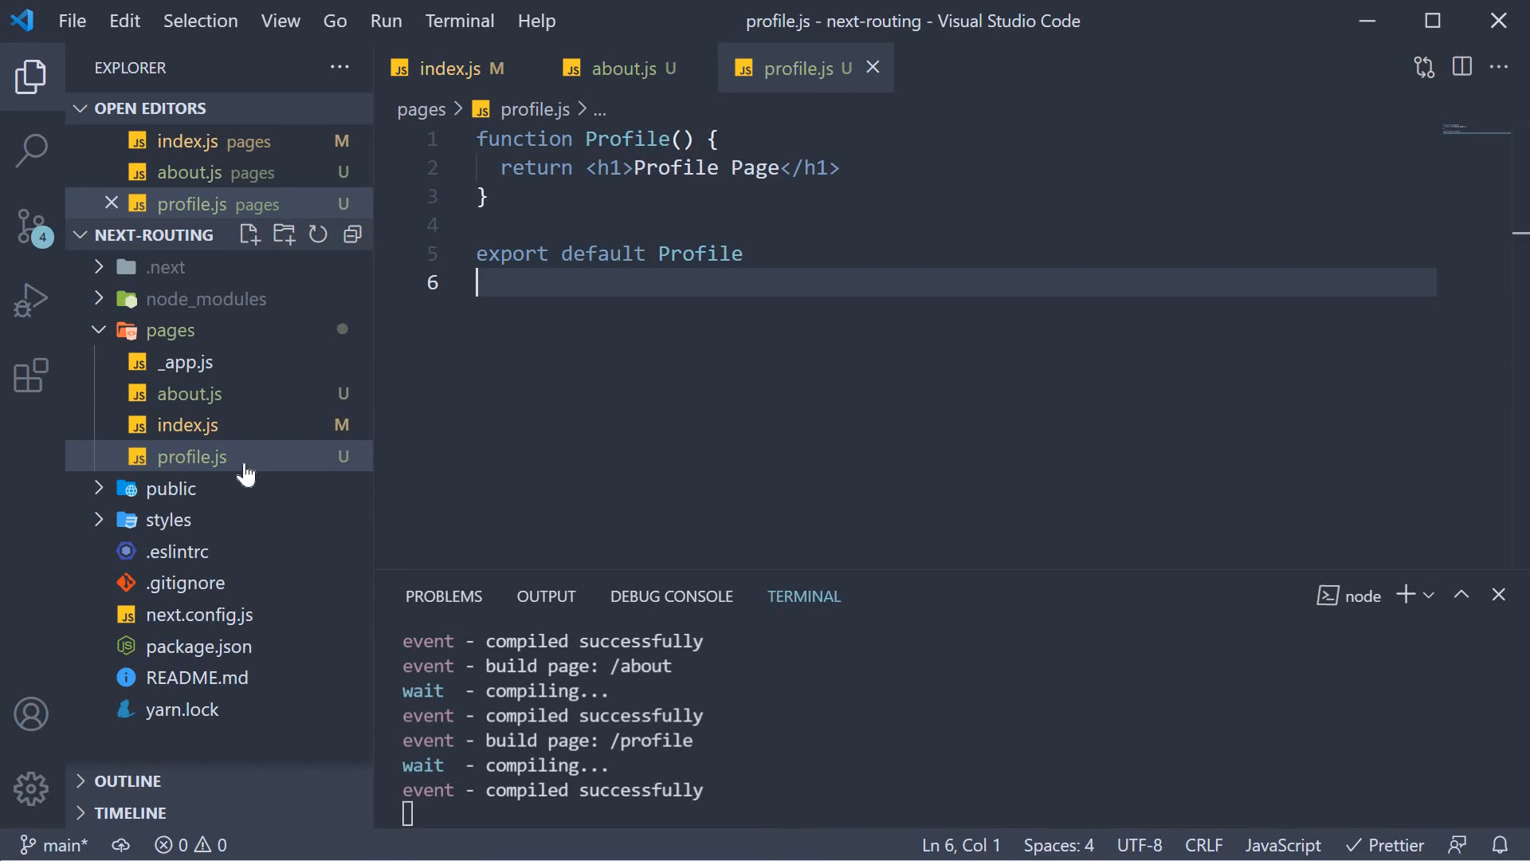
{"action": "mouse_move", "coordinate": [185, 456]}
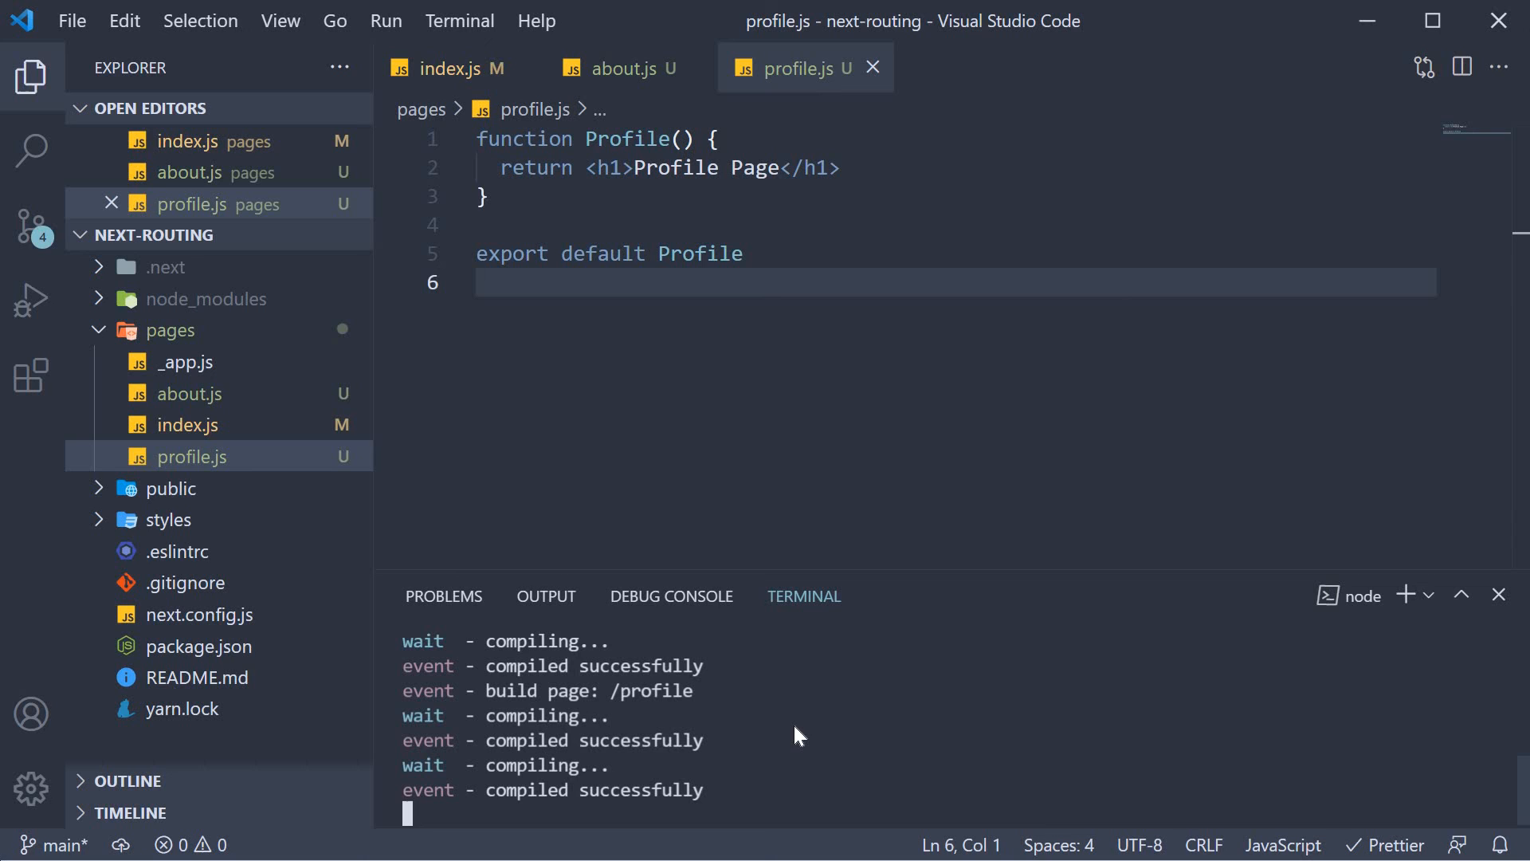
{"action": "mouse_move", "coordinate": [746, 754]}
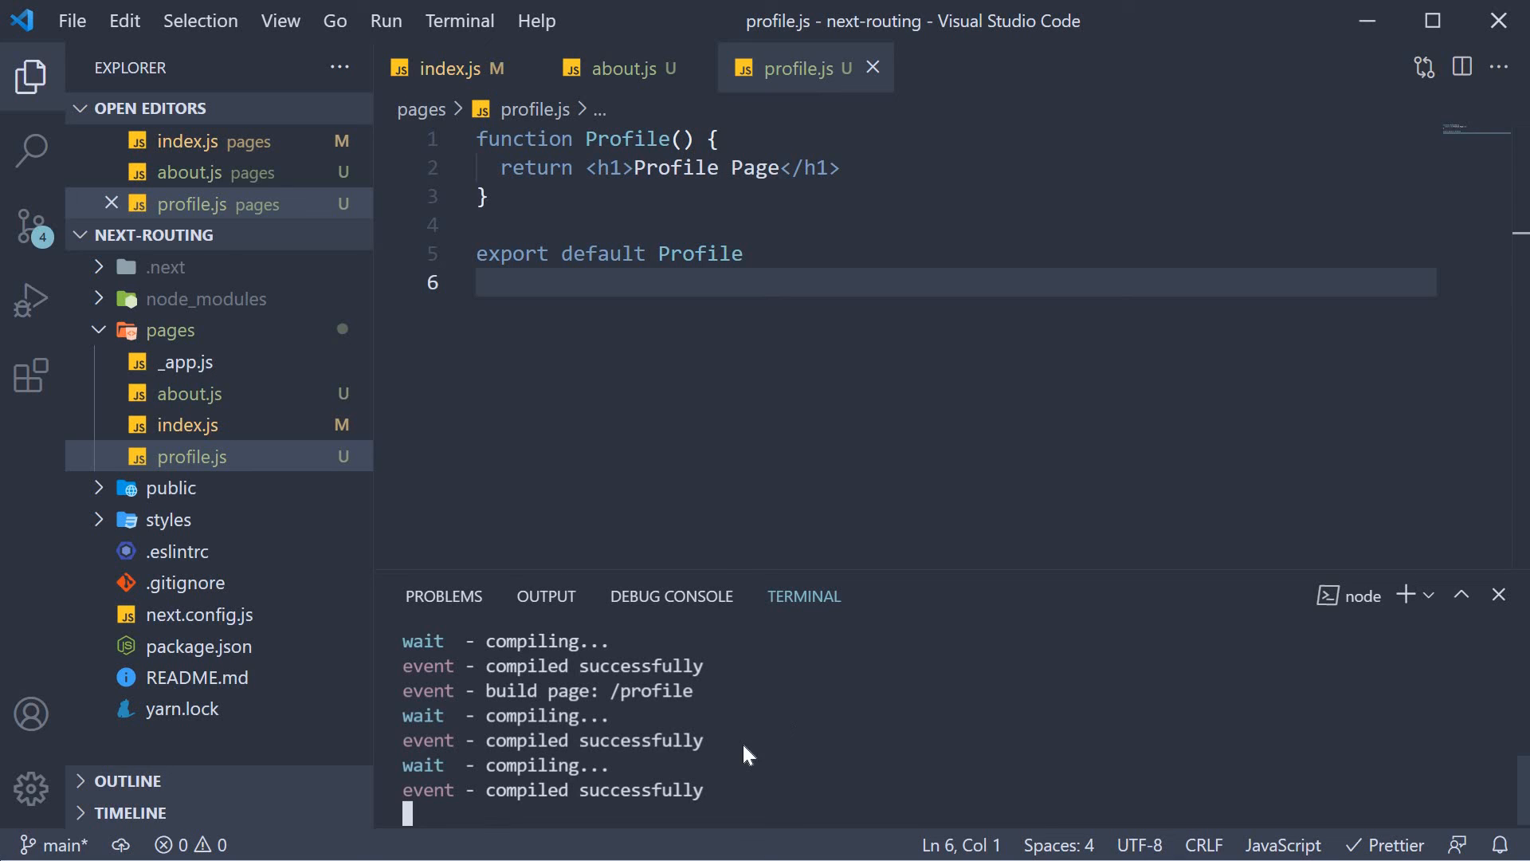
{"action": "mouse_move", "coordinate": [268, 417]}
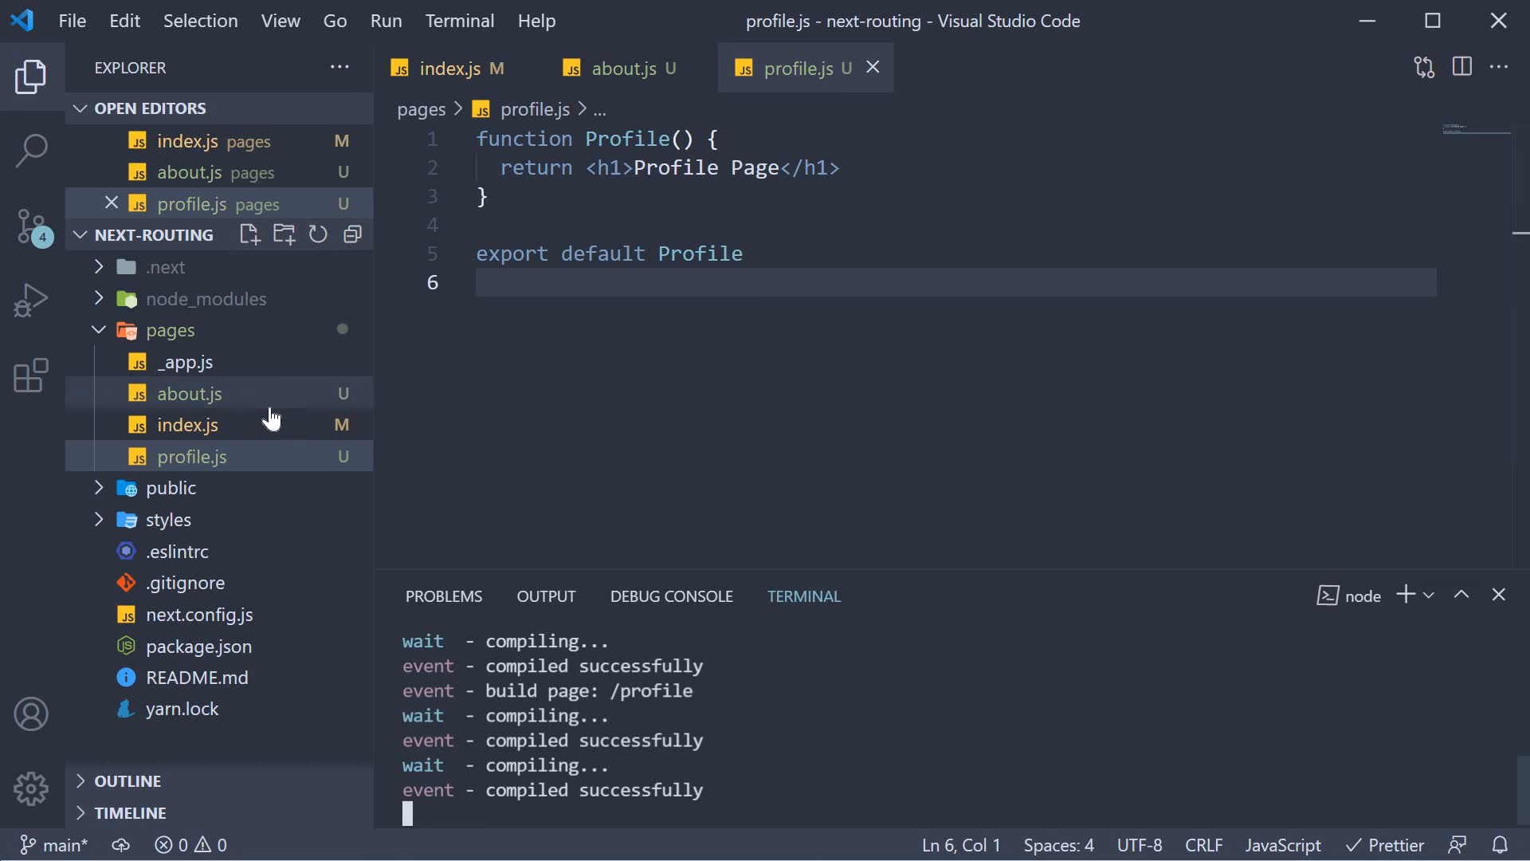